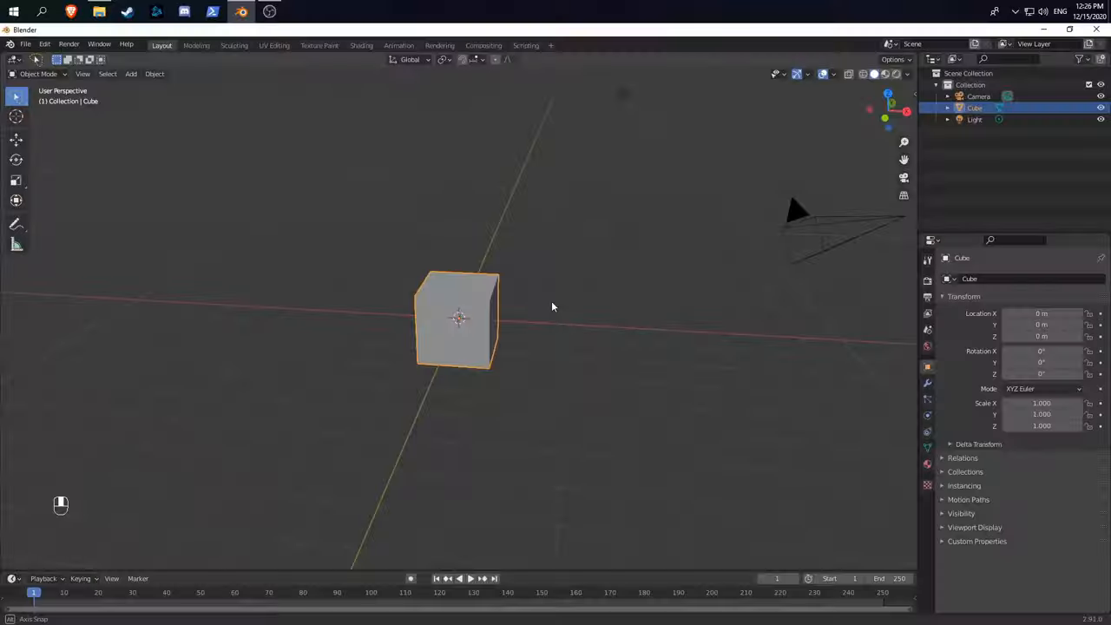
# Raise the default cube 1 m and scale its mesh up 3 times in Edit Mode.
pyautogui.press('g')
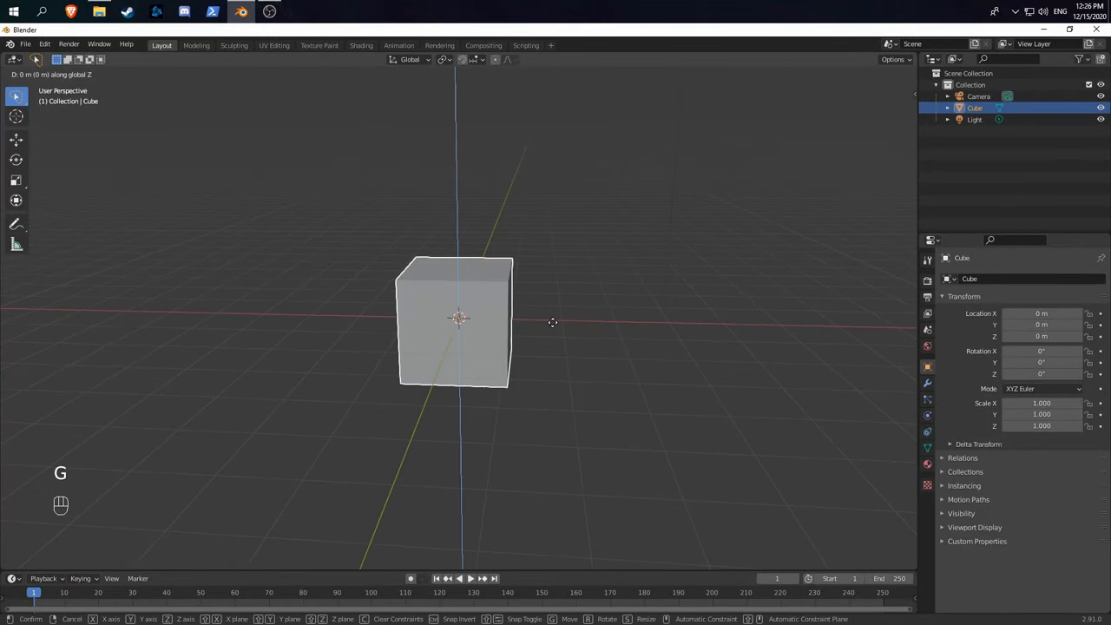
pyautogui.press('Tab')
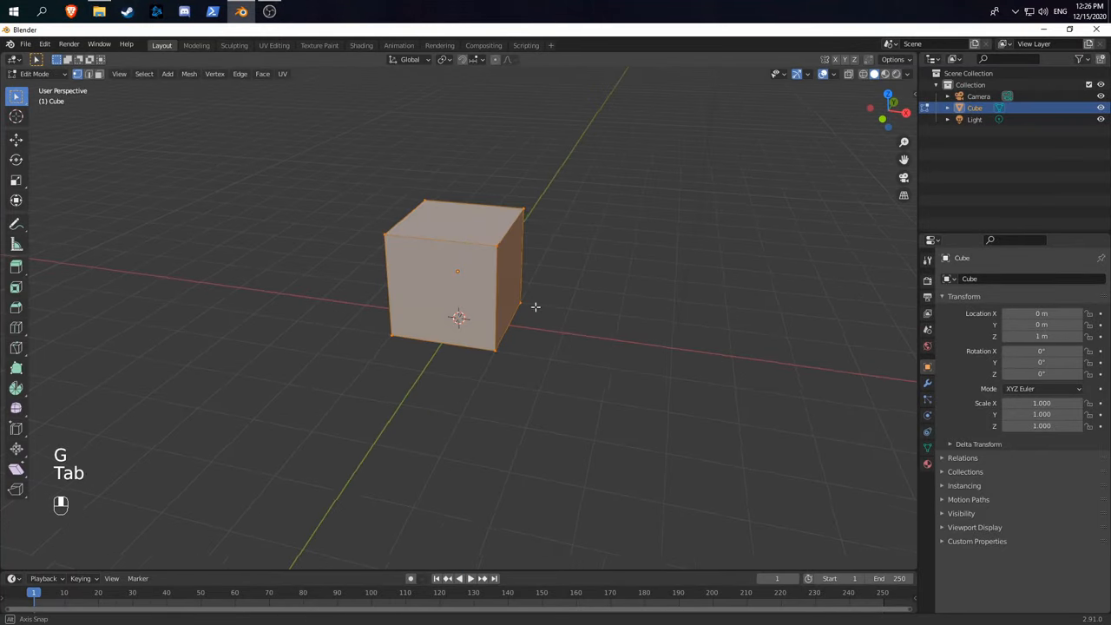
pyautogui.press('s')
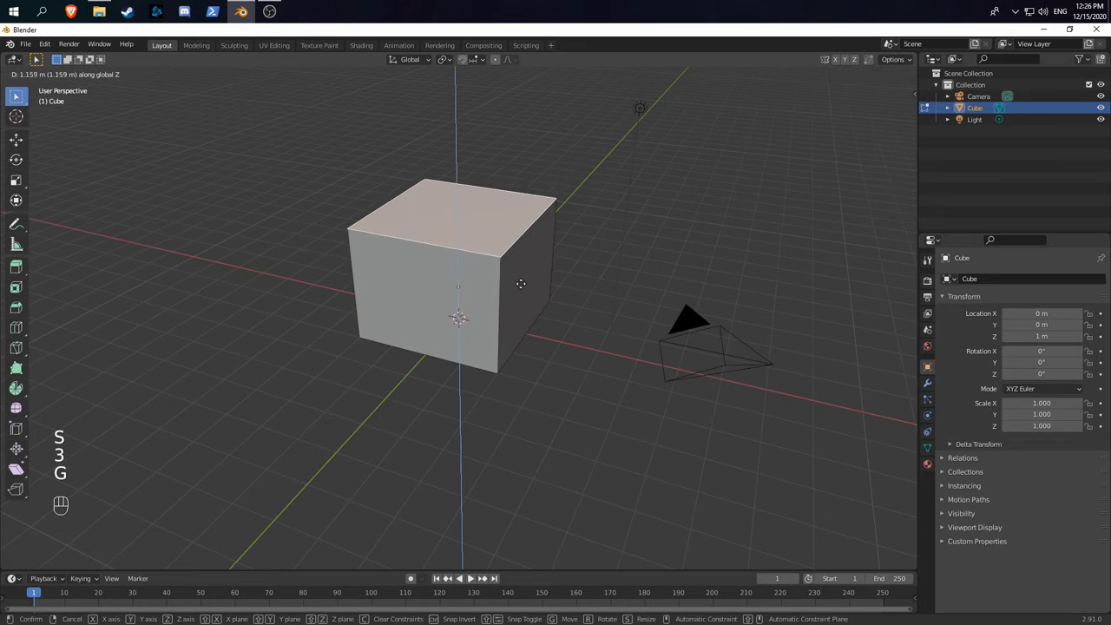
pyautogui.press('z')
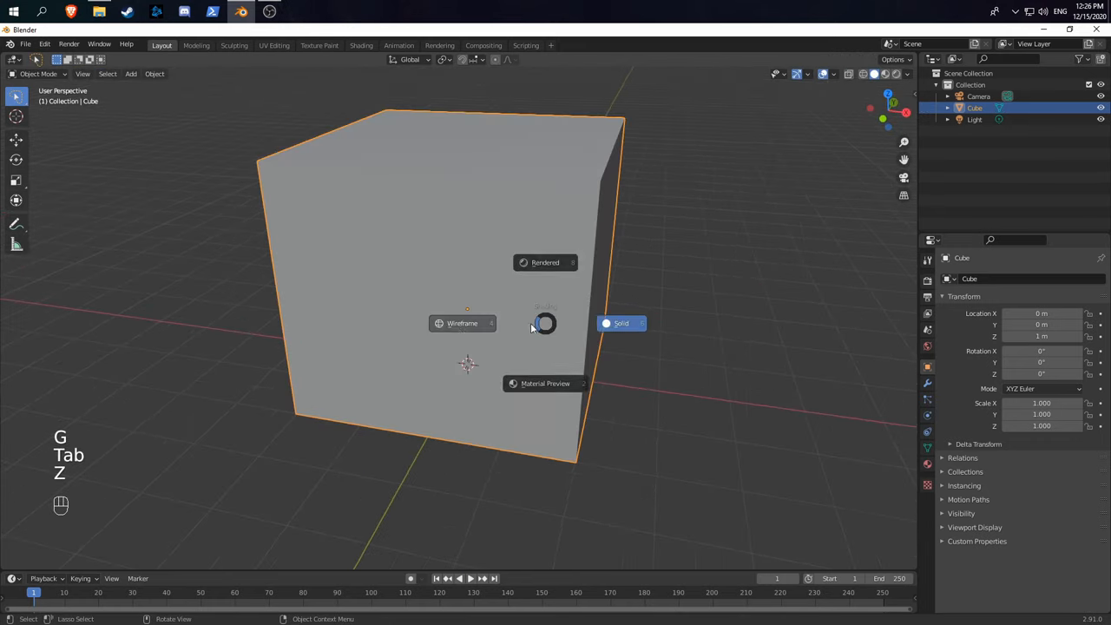
# Switch to wireframe shading and add Suzanne, raised to about 2.53 m inside the cube.
pyautogui.press('shift+a')
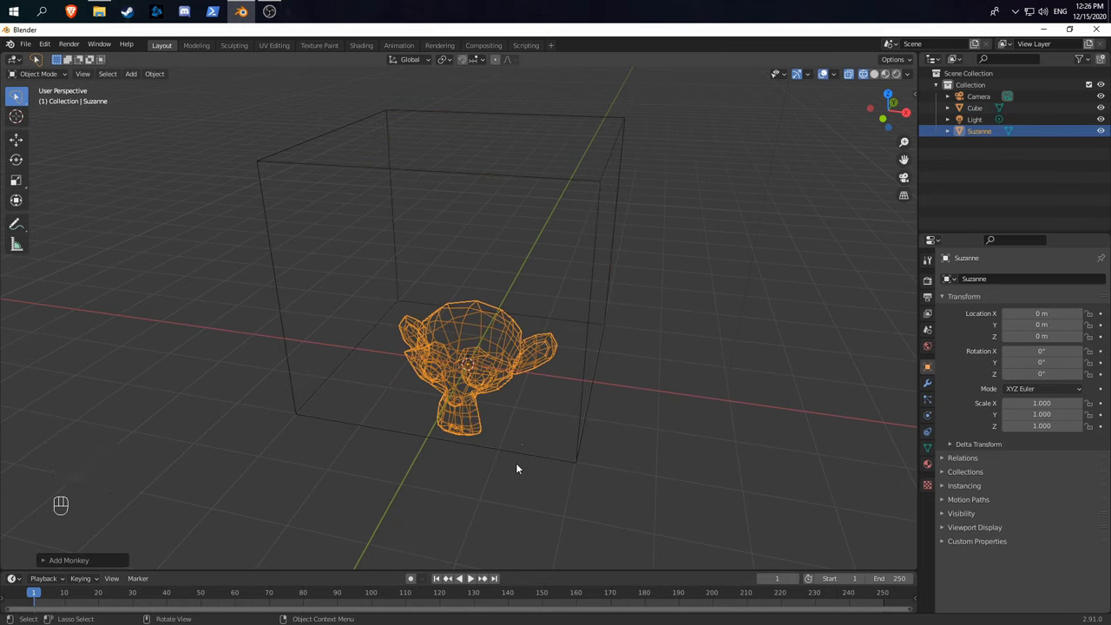
pyautogui.press('g')
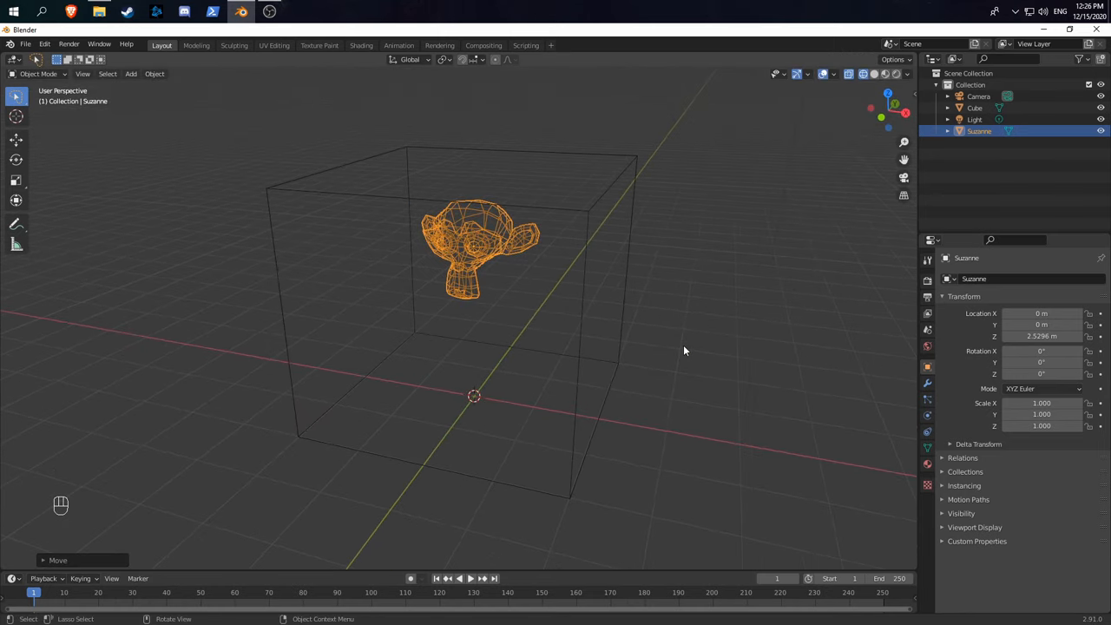
pyautogui.moveTo(639, 170)
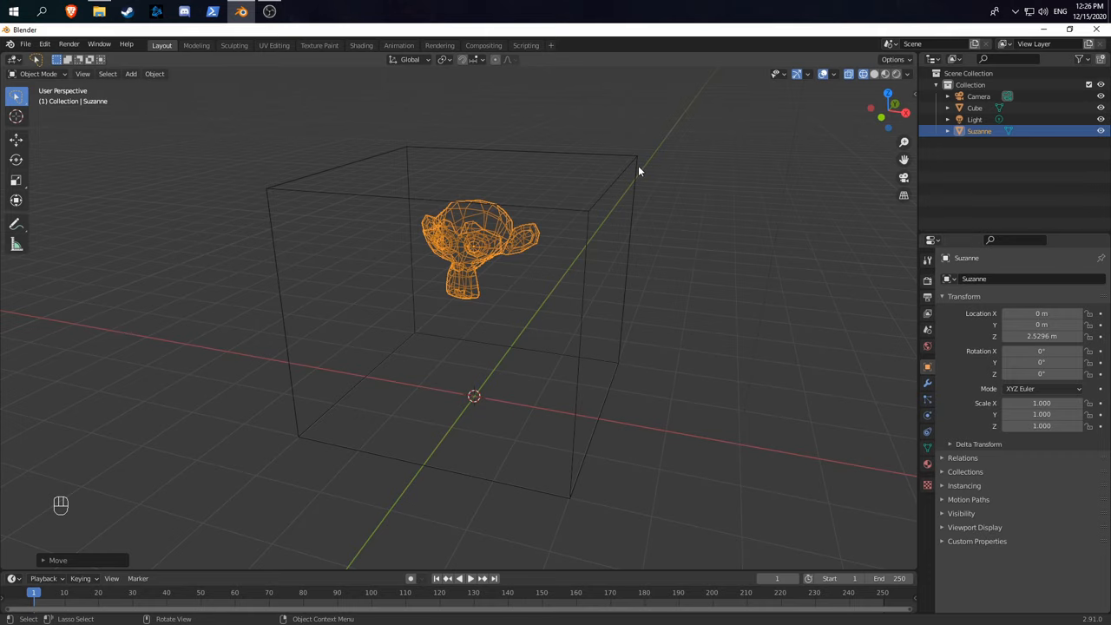
pyautogui.moveTo(641, 159)
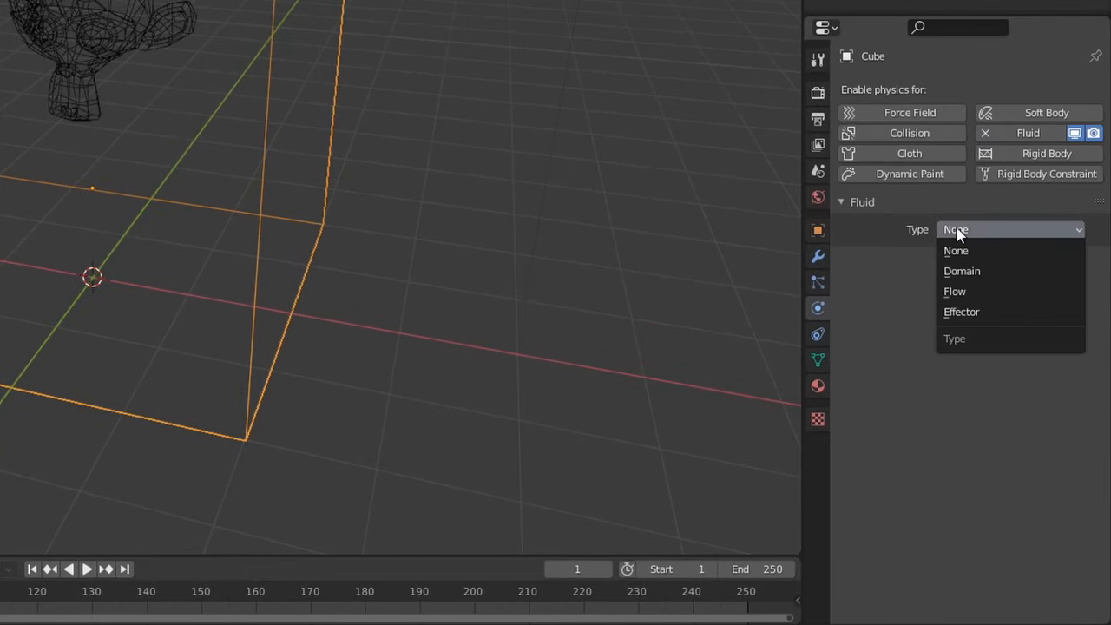
# Enable Fluid physics on the cube with Type set to Domain.
pyautogui.click(962, 271)
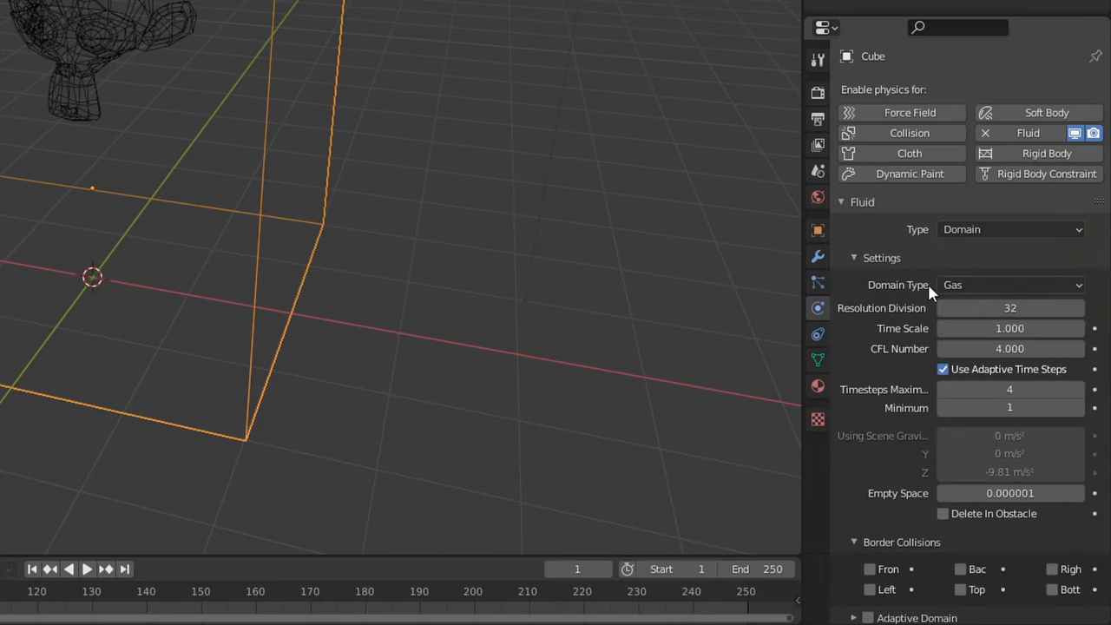
pyautogui.click(1010, 285)
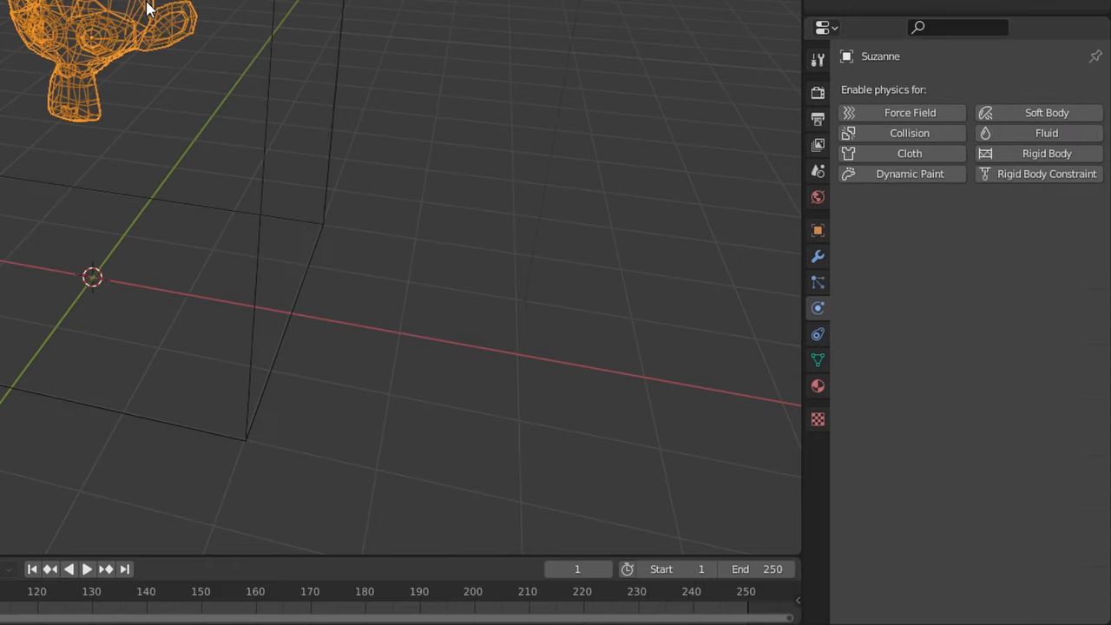
pyautogui.moveTo(1046, 133)
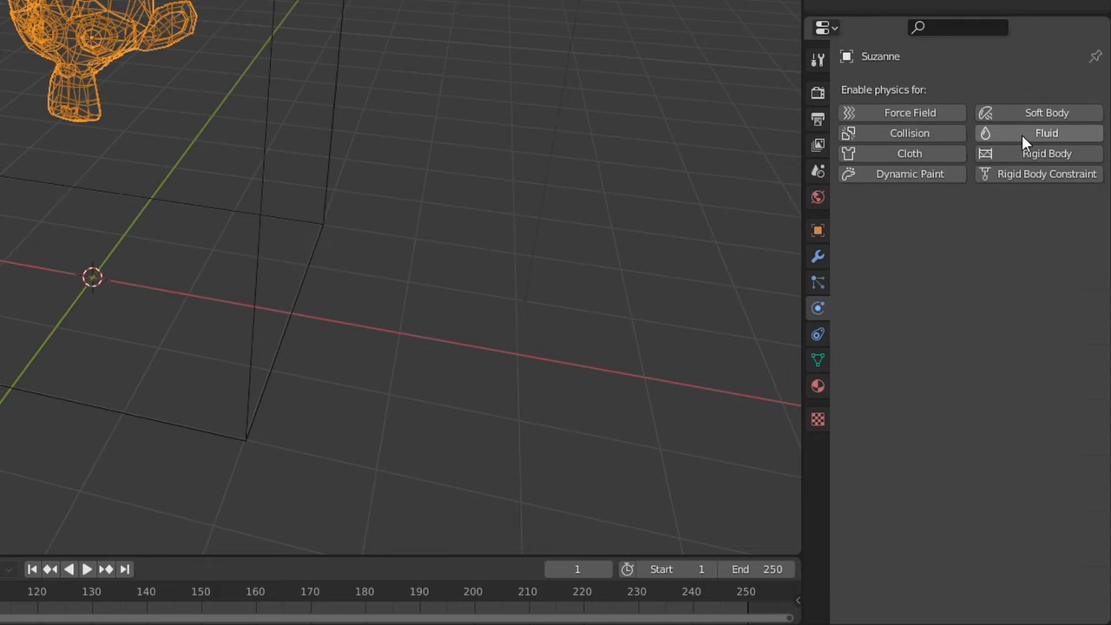
# Set Suzanne's fluid Type to Flow, Flow Type Liquid, with Geometry flow behavior.
pyautogui.click(1046, 133)
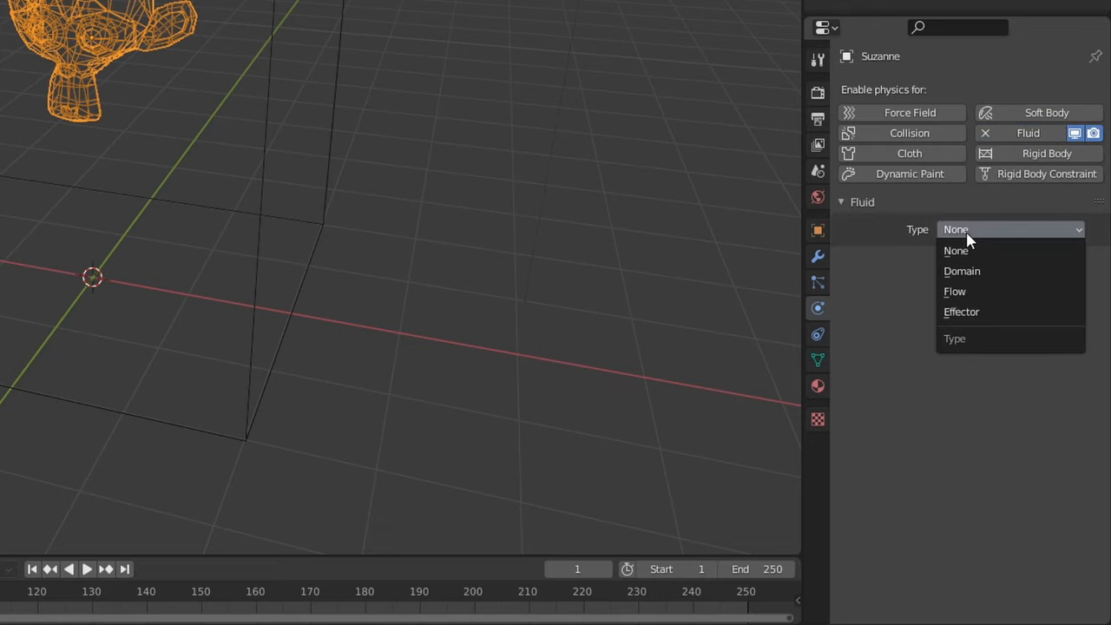
pyautogui.click(954, 291)
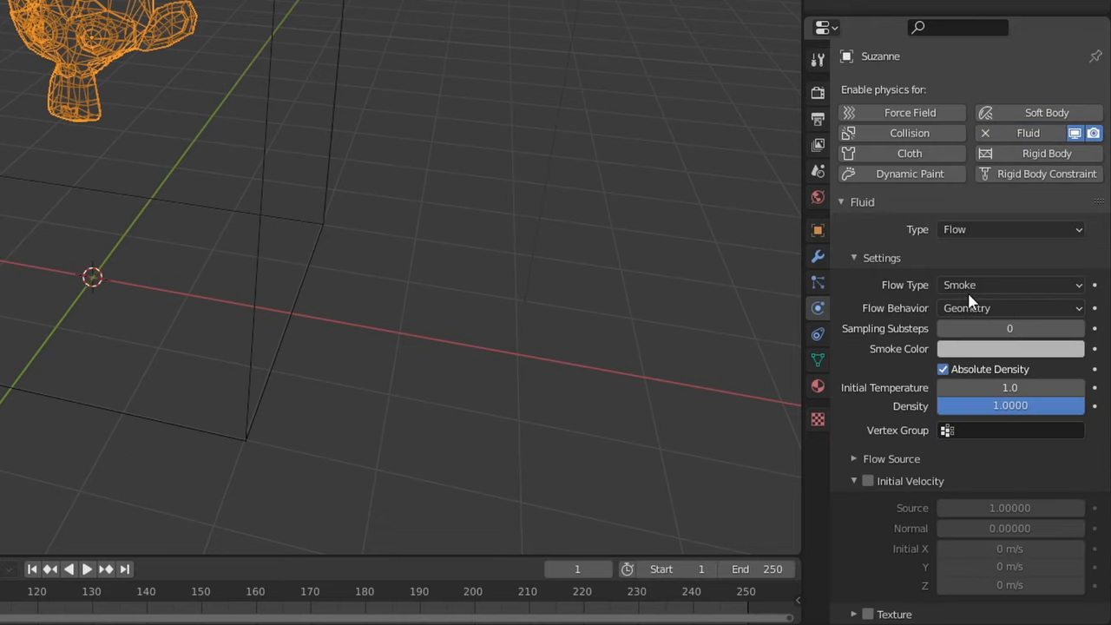
pyautogui.click(1010, 285)
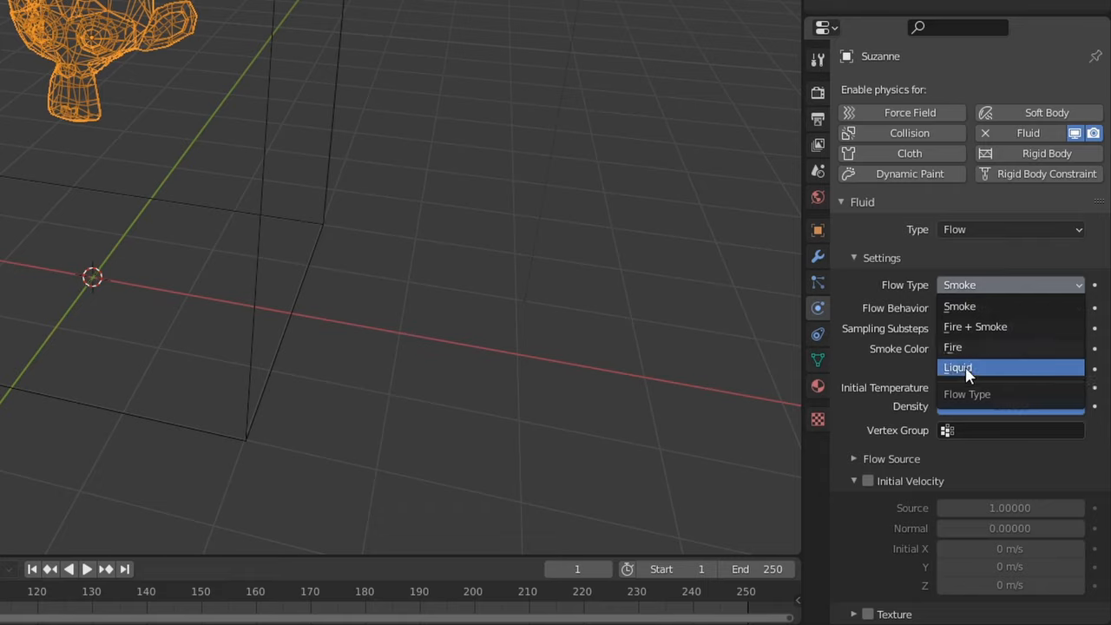
pyautogui.click(958, 367)
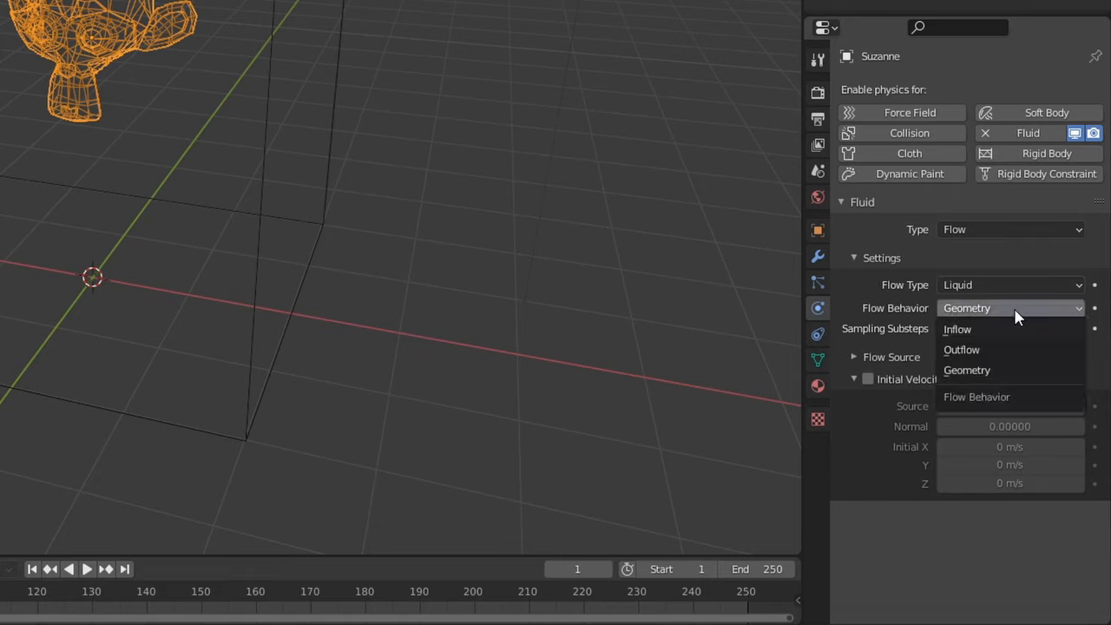
pyautogui.moveTo(1016, 329)
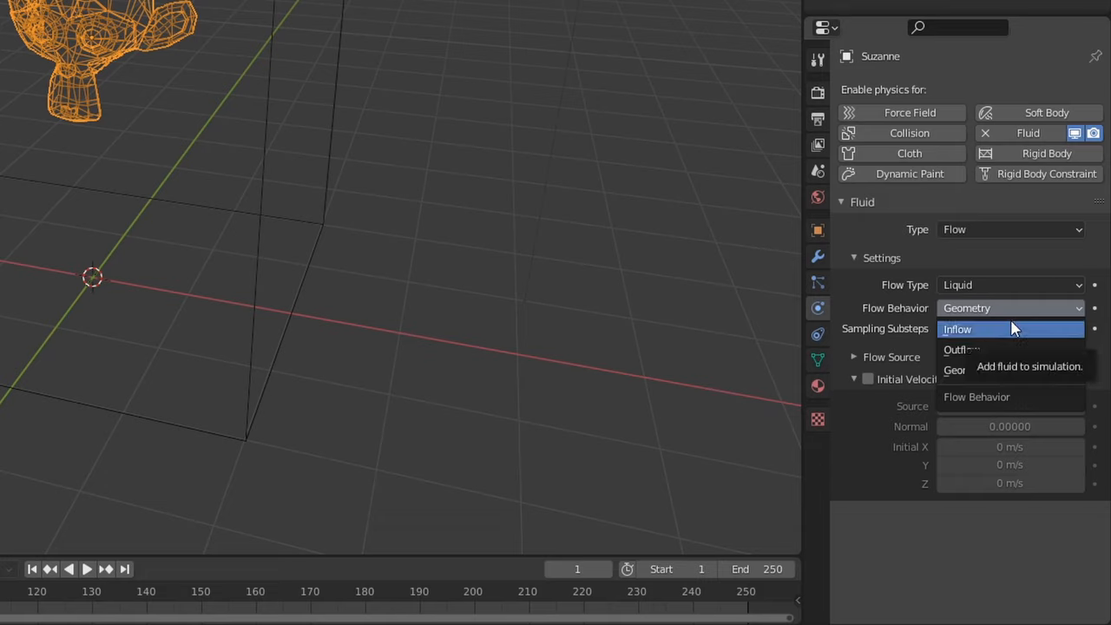
pyautogui.moveTo(982, 337)
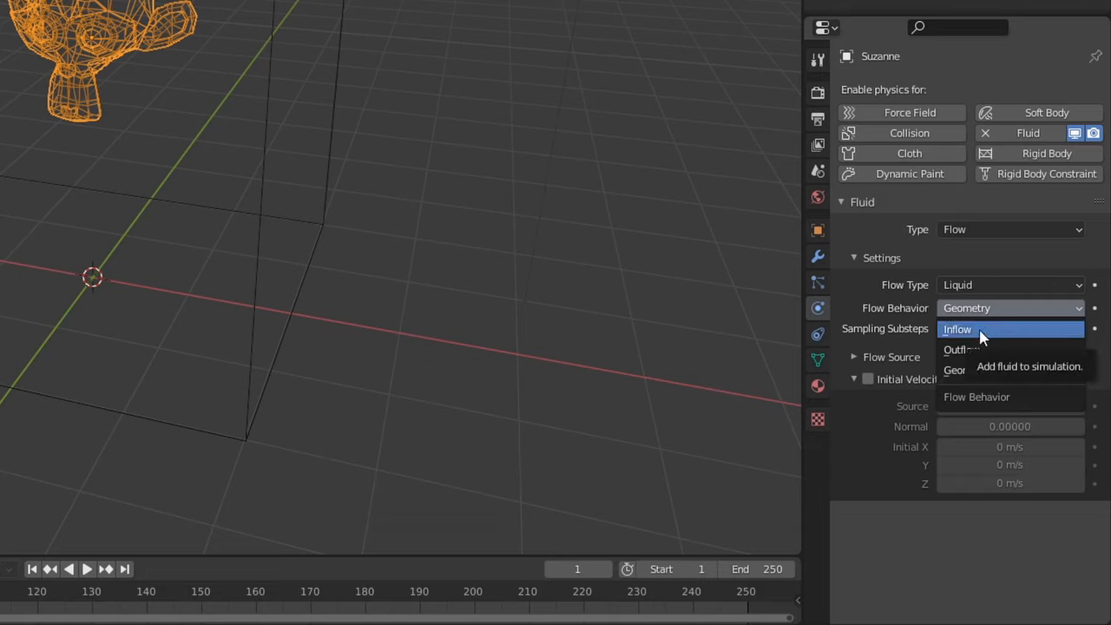
pyautogui.moveTo(1012, 335)
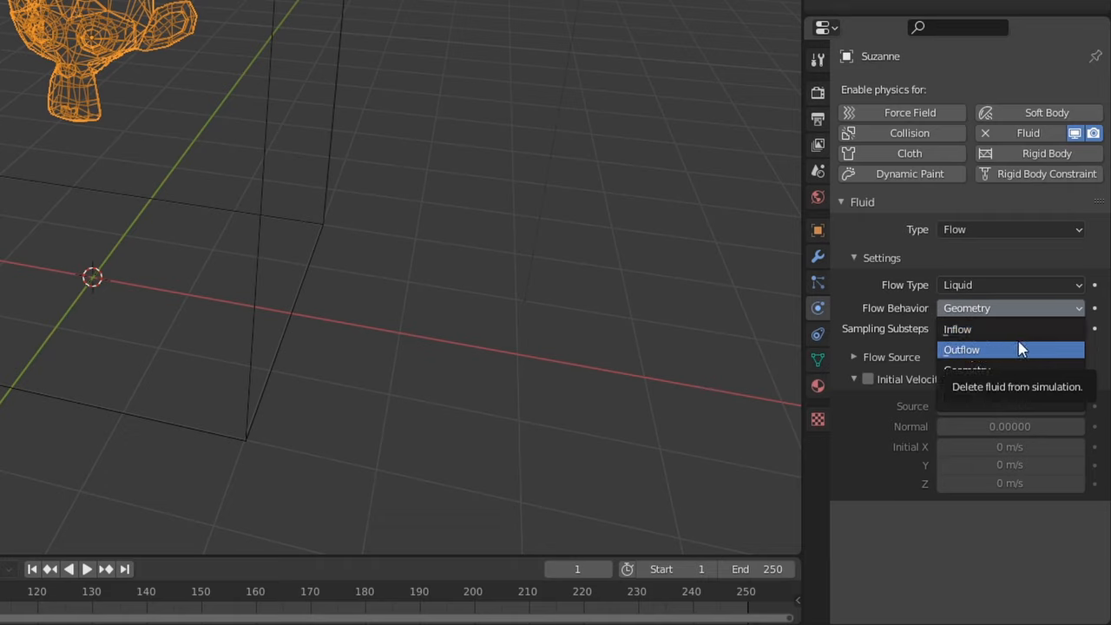
pyautogui.moveTo(1016, 370)
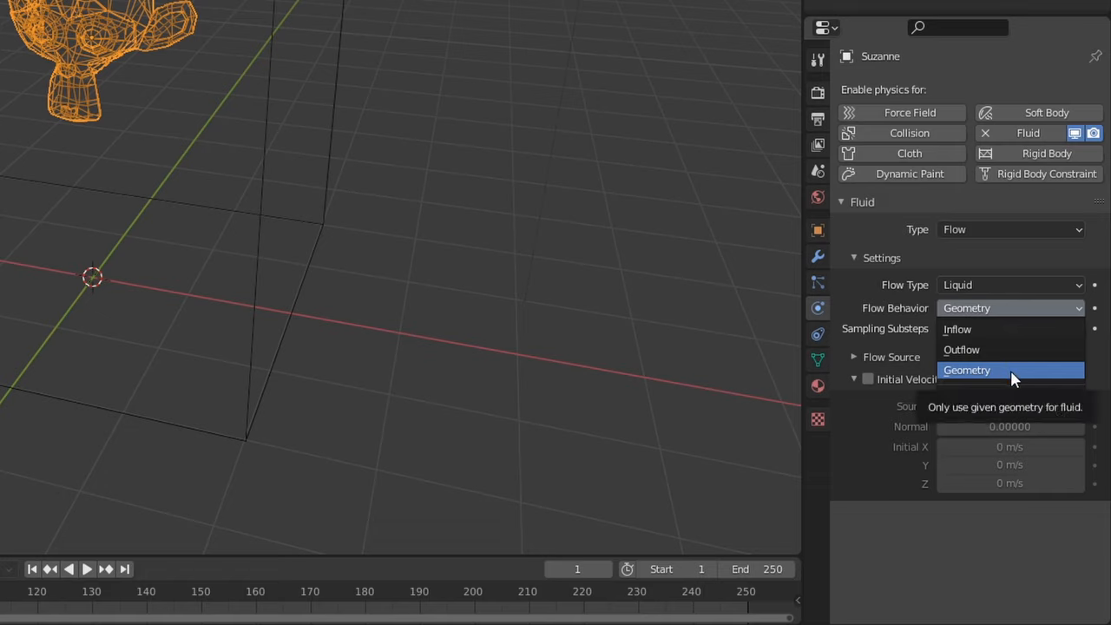
pyautogui.click(966, 370)
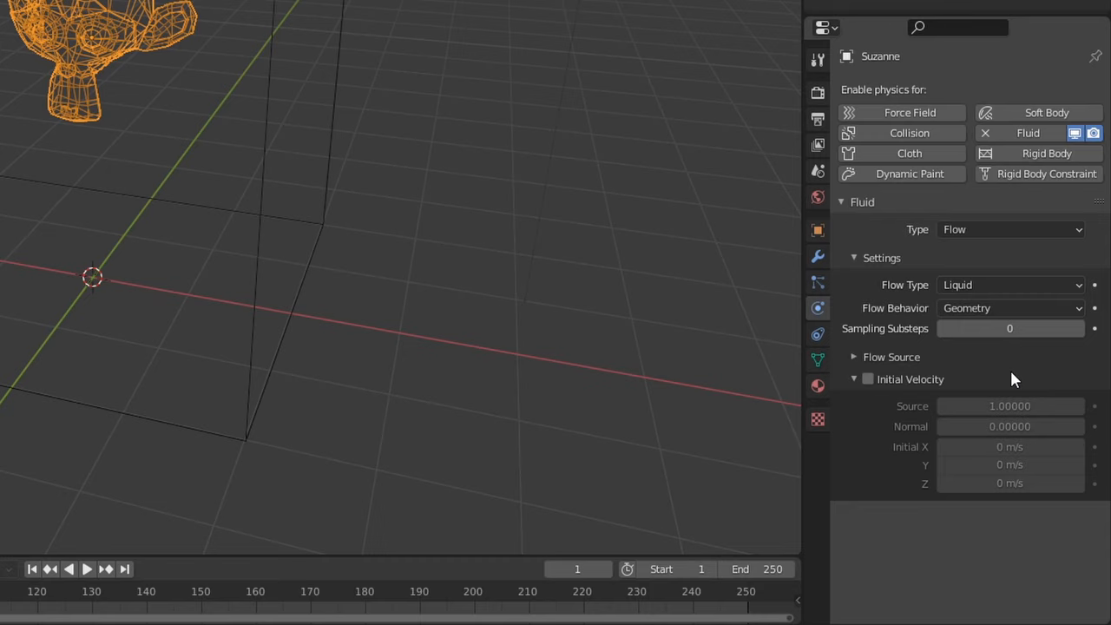
pyautogui.moveTo(467, 56)
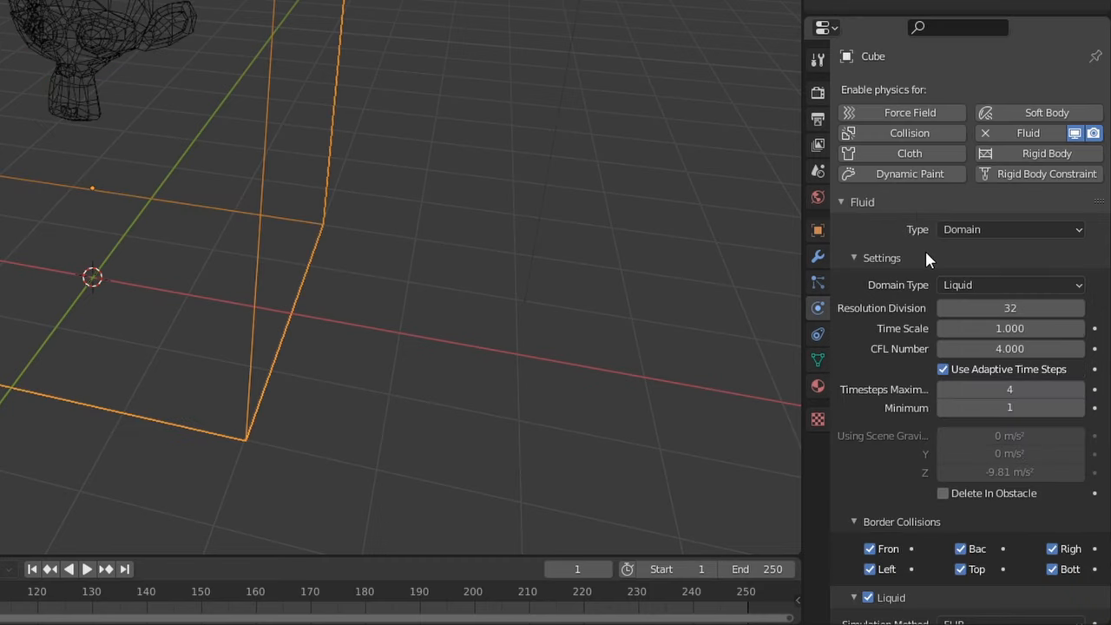
pyautogui.scroll(-3)
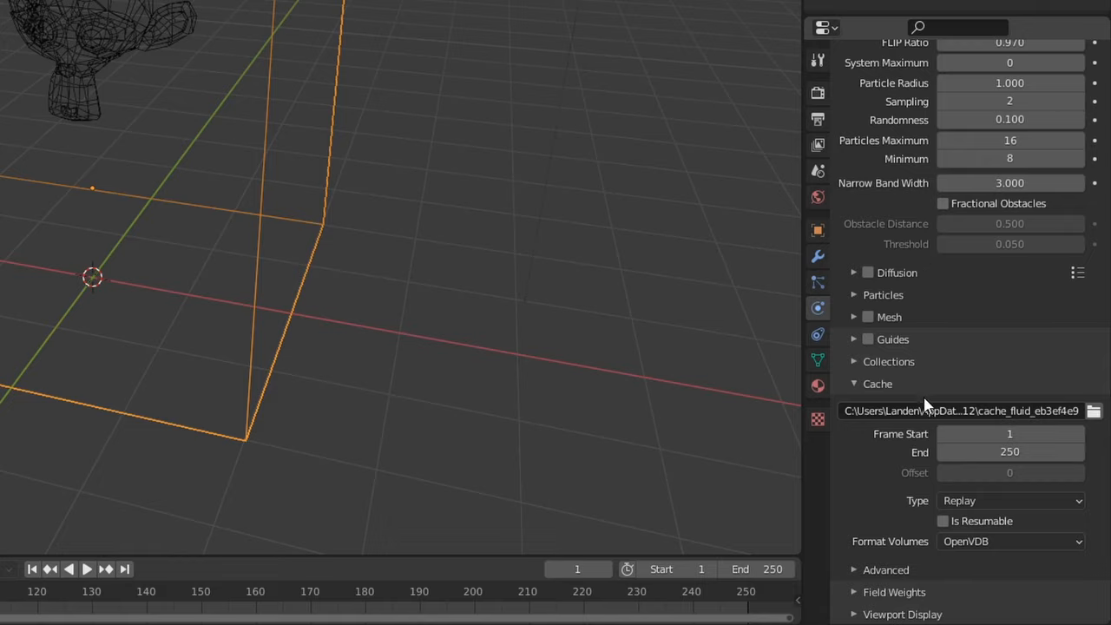
pyautogui.moveTo(1003, 501)
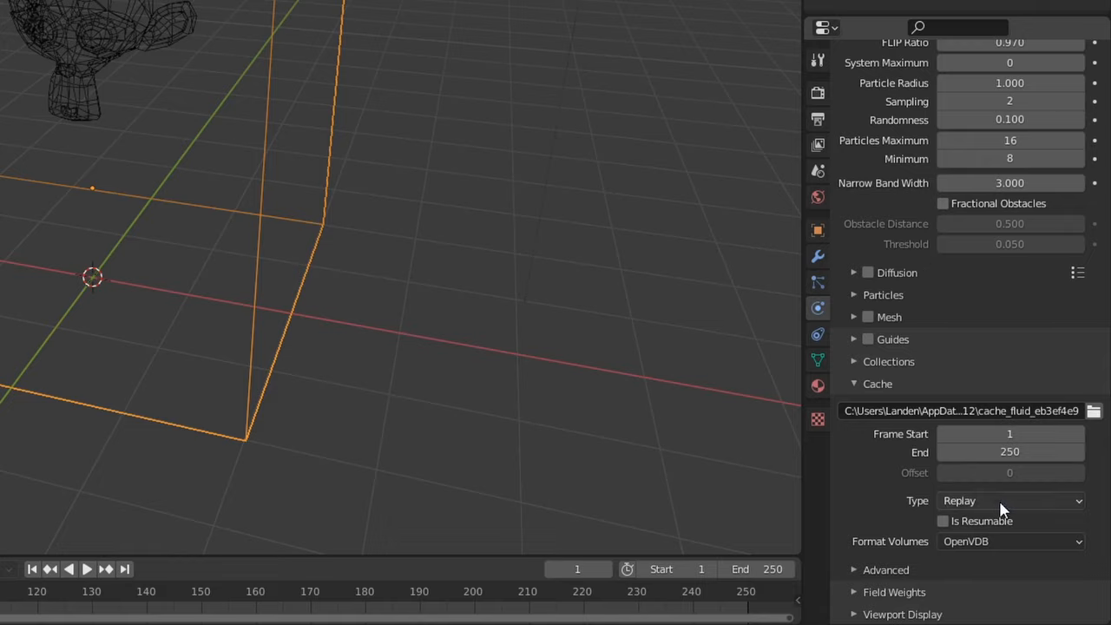
pyautogui.click(1010, 500)
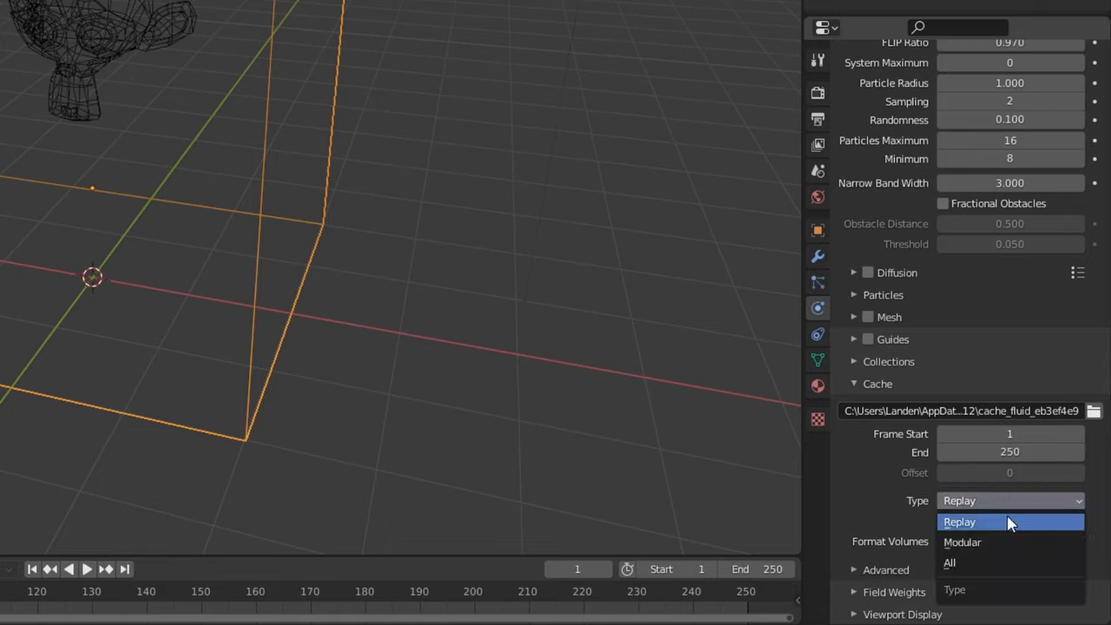
pyautogui.click(960, 522)
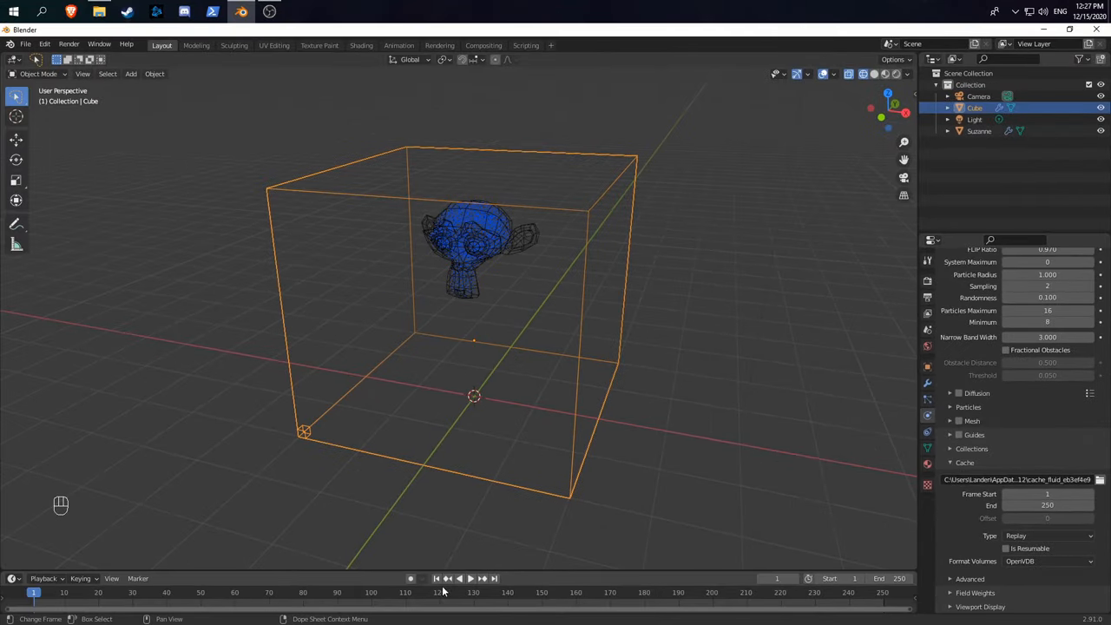
pyautogui.click(470, 578)
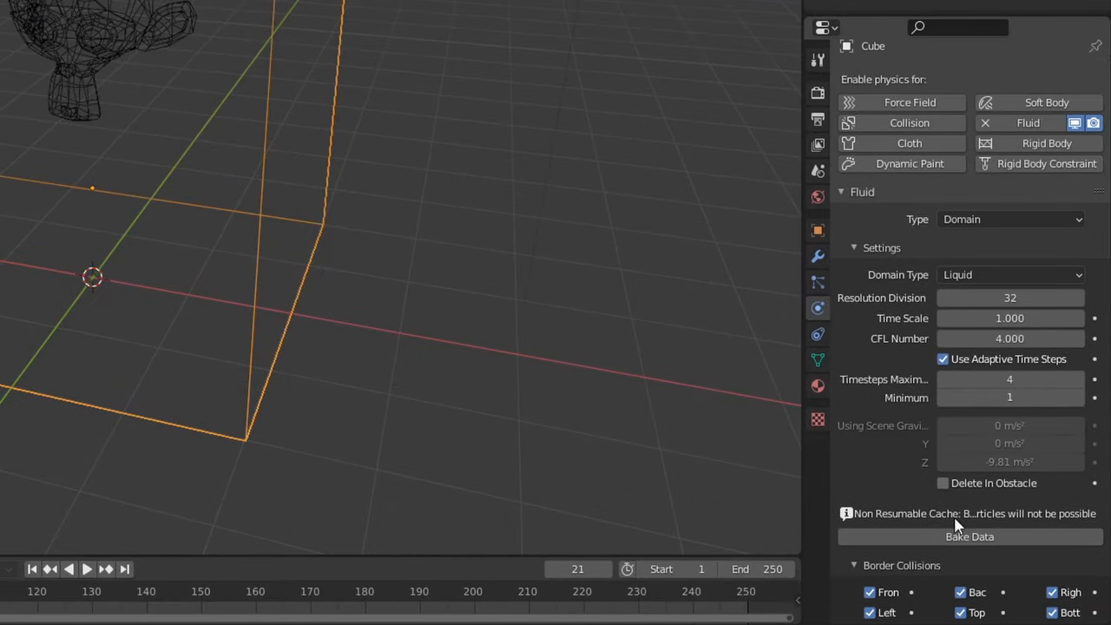
pyautogui.scroll(-3)
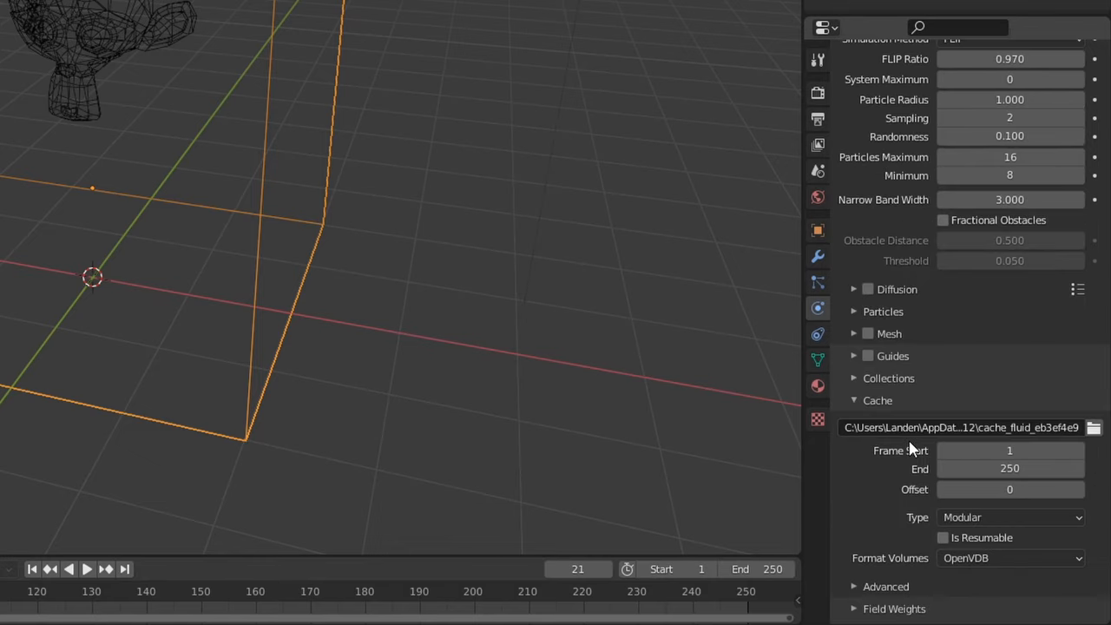
pyautogui.click(854, 334)
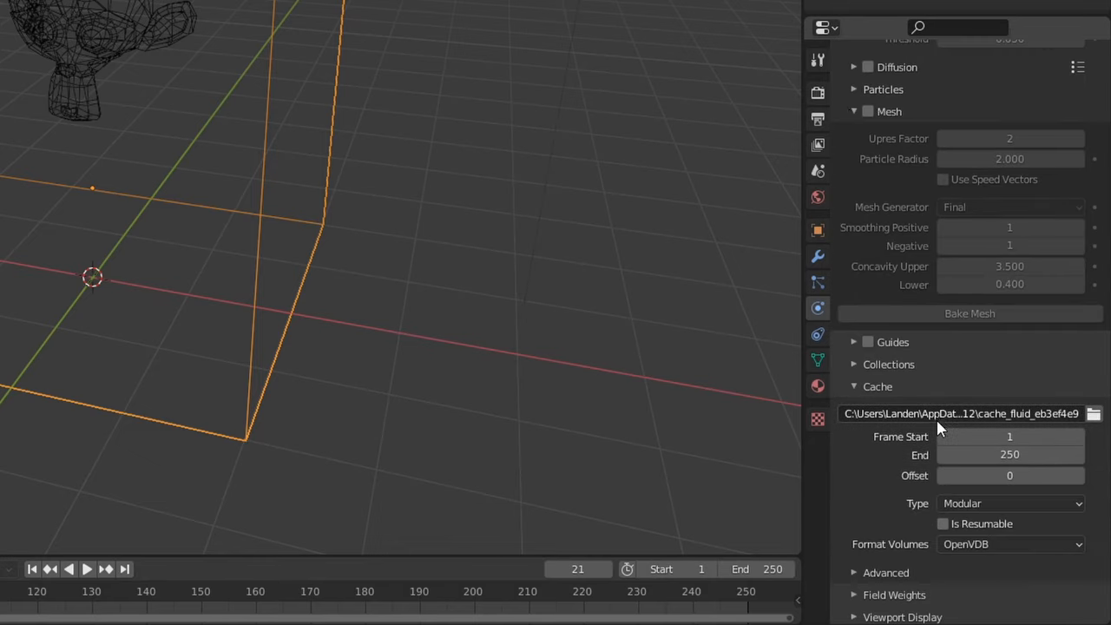
pyautogui.click(1010, 503)
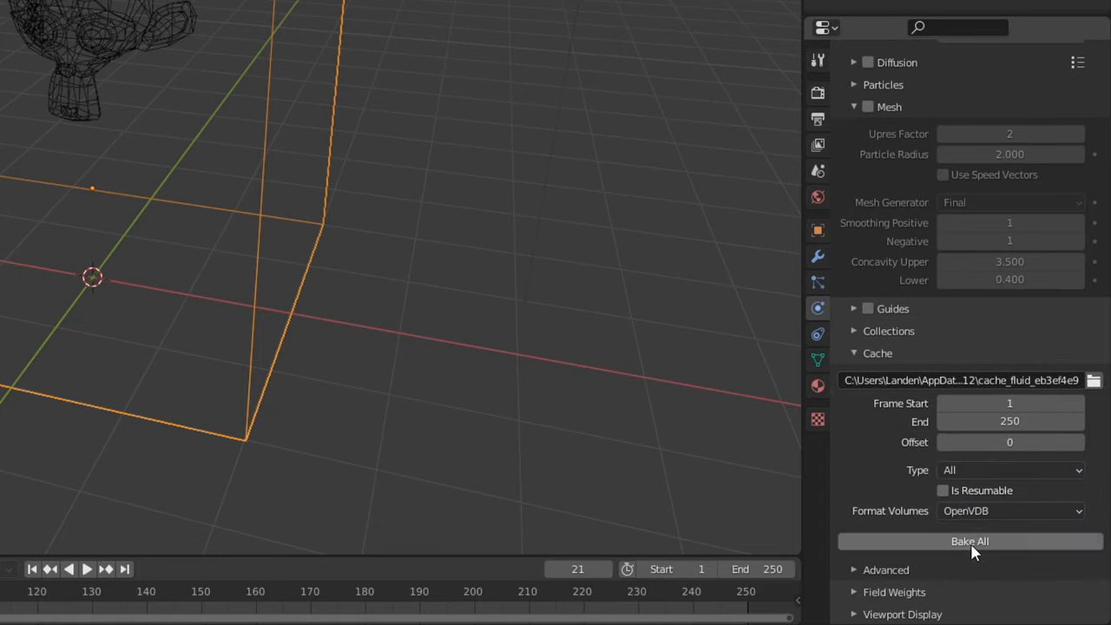
pyautogui.moveTo(925, 470)
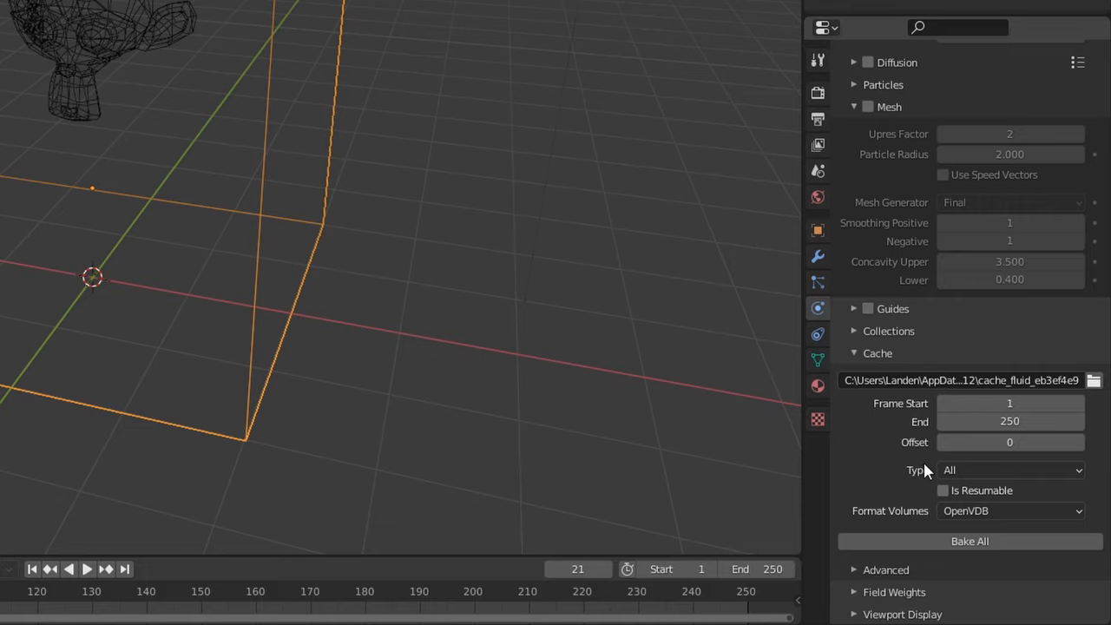
pyautogui.moveTo(1024, 467)
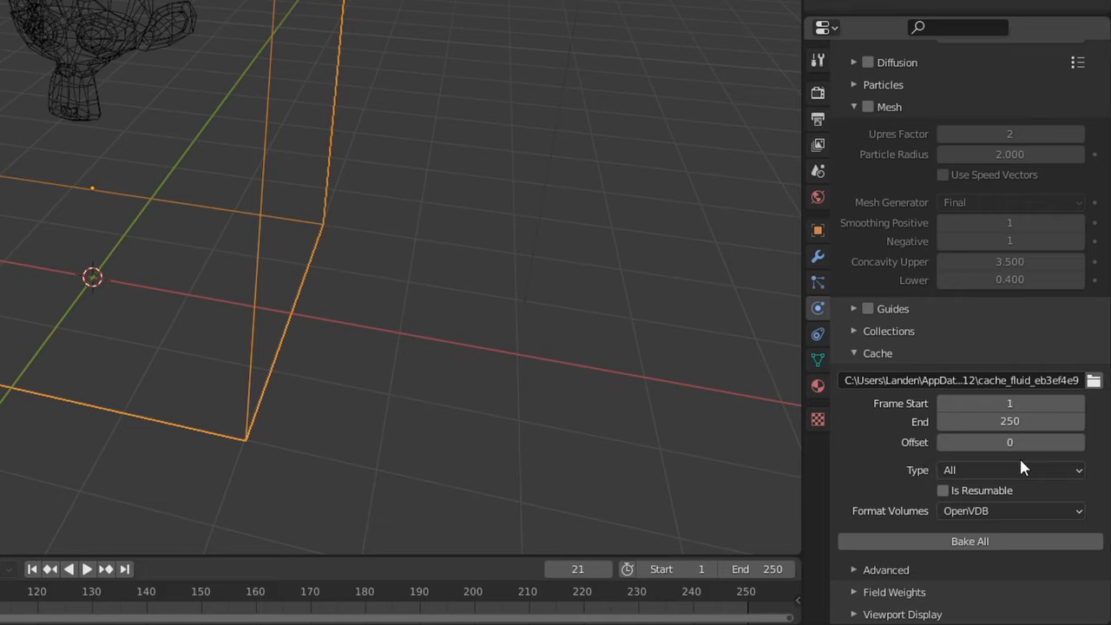
pyautogui.scroll(3)
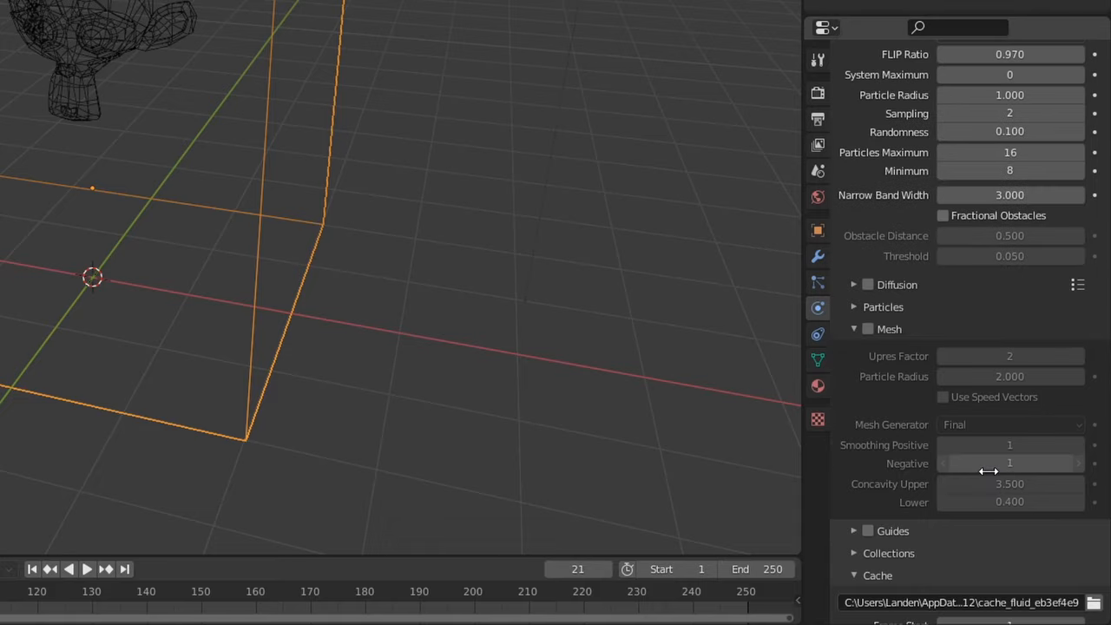
# Set the liquid mesh Upres Factor to 3 and orbit to inspect the finer surface.
pyautogui.scroll(3)
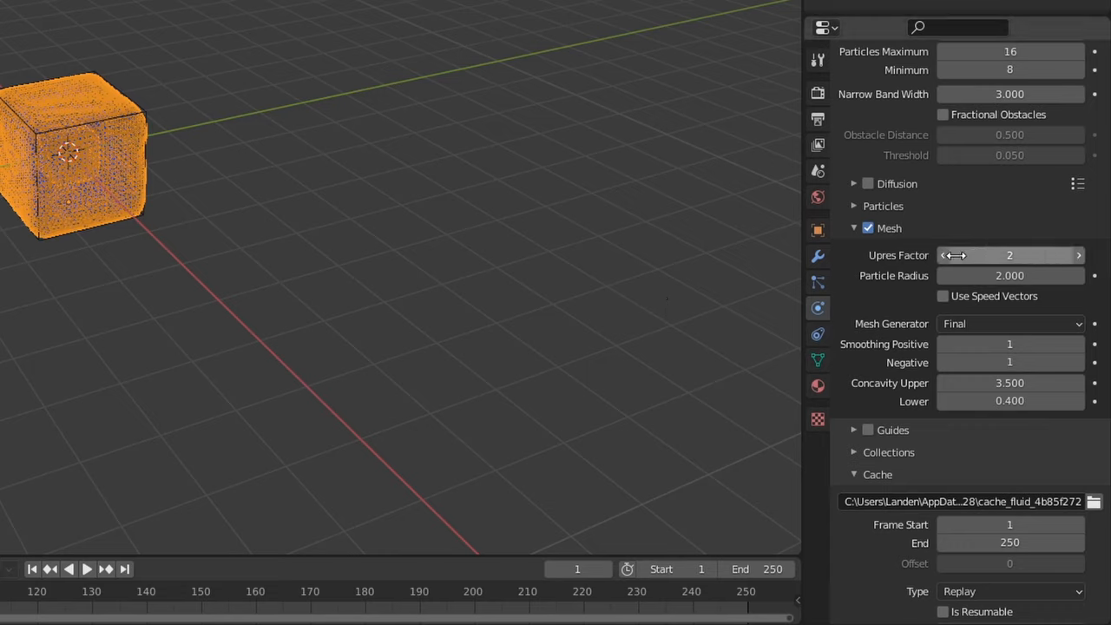
pyautogui.moveTo(1009, 254)
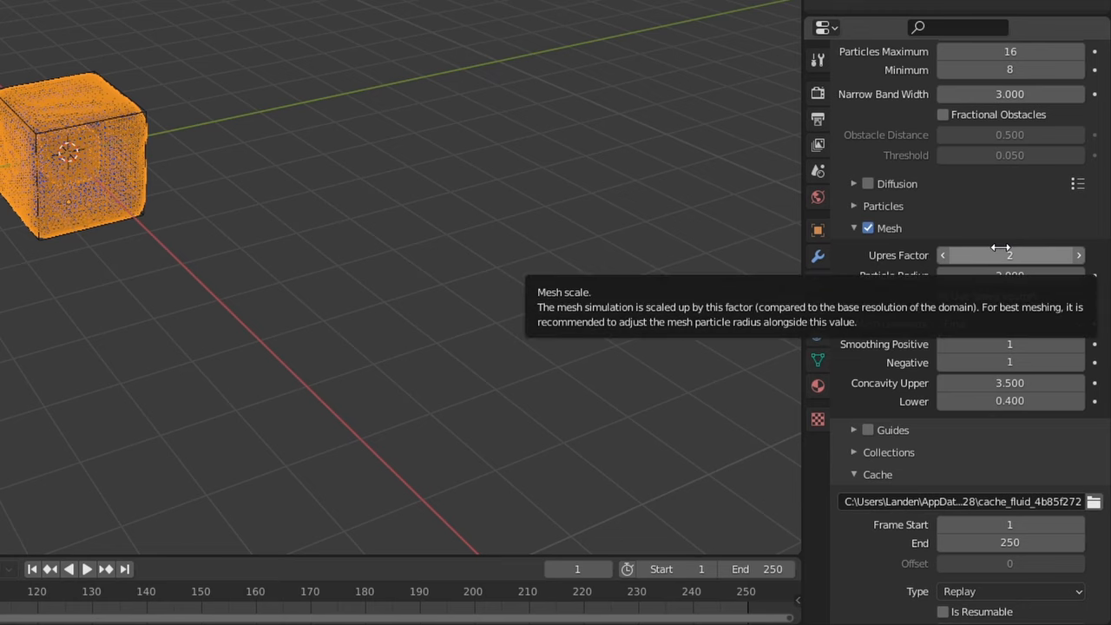
pyautogui.moveTo(954, 247)
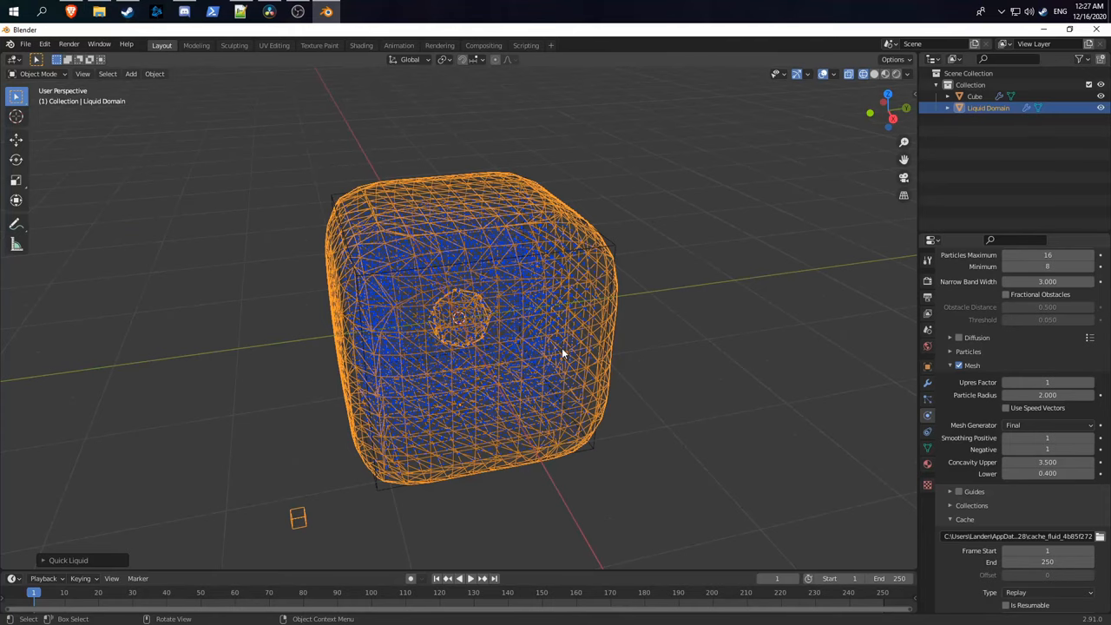
pyautogui.moveTo(563, 354); pyautogui.dragTo(498, 270)
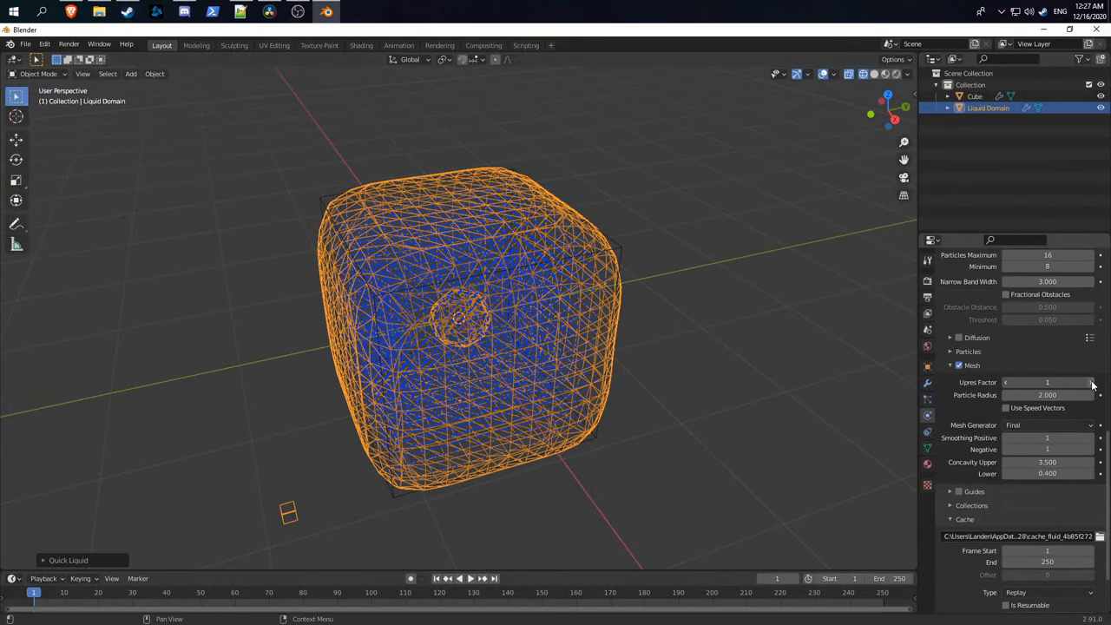
pyautogui.click(1092, 382)
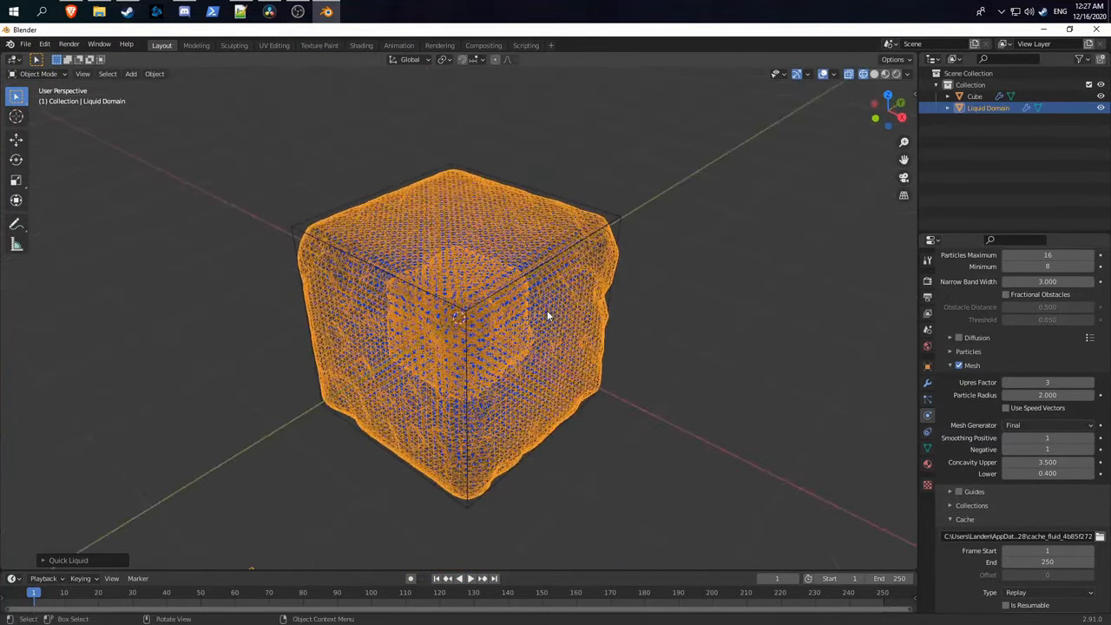
pyautogui.scroll(-3)
pyautogui.write('100')
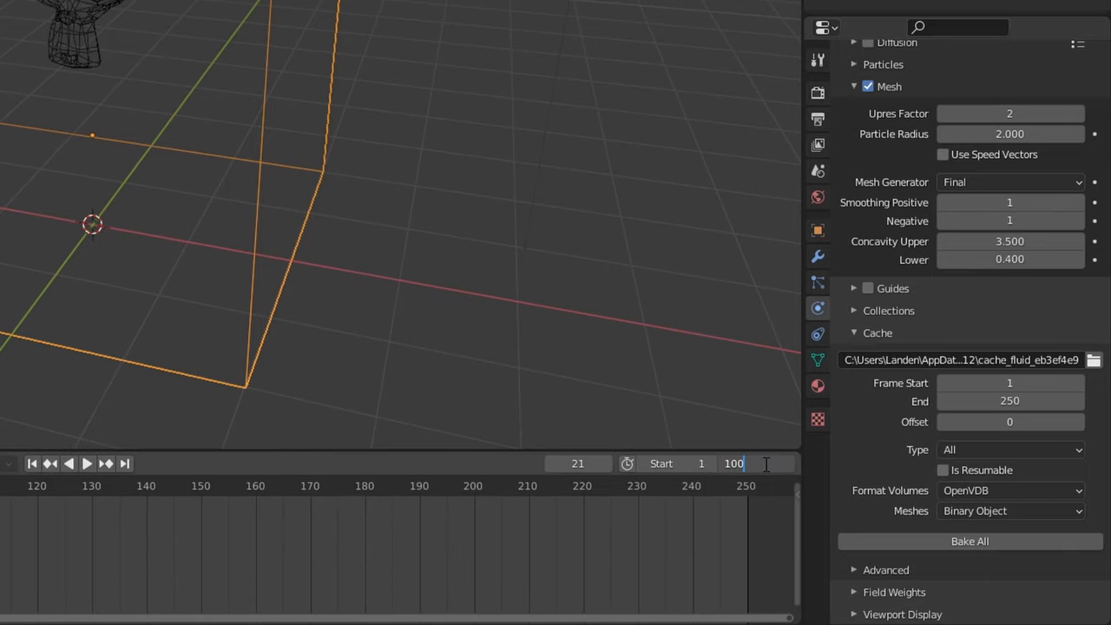
# Set the timeline End frame to 100 and check the cache End and Resolution Division.
pyautogui.click(1010, 401)
pyautogui.write('100')
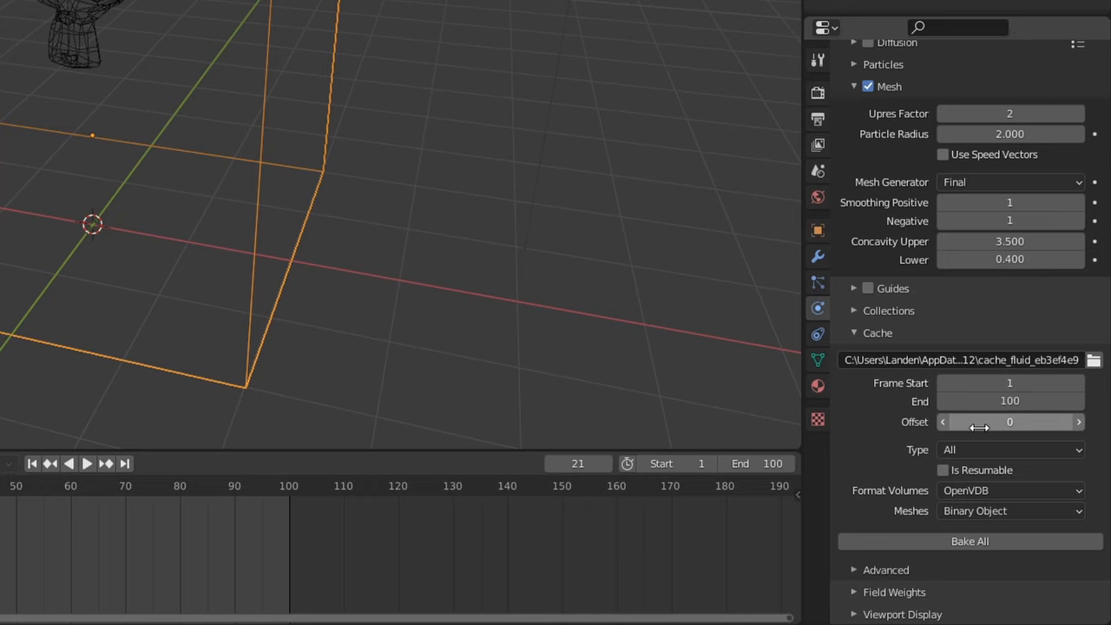
pyautogui.scroll(3)
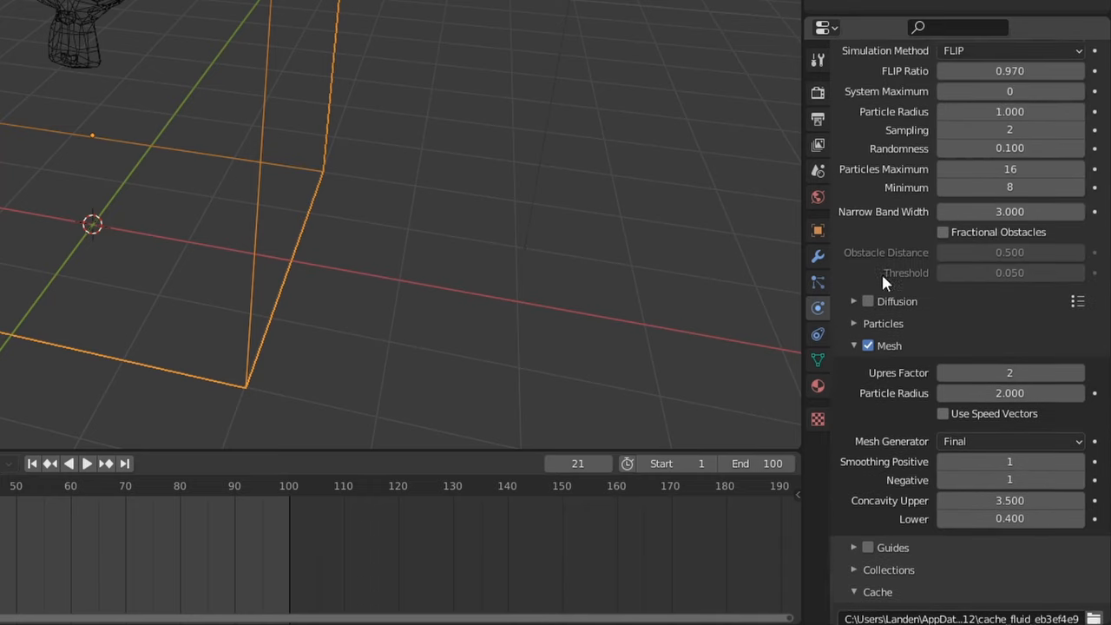
pyautogui.scroll(3)
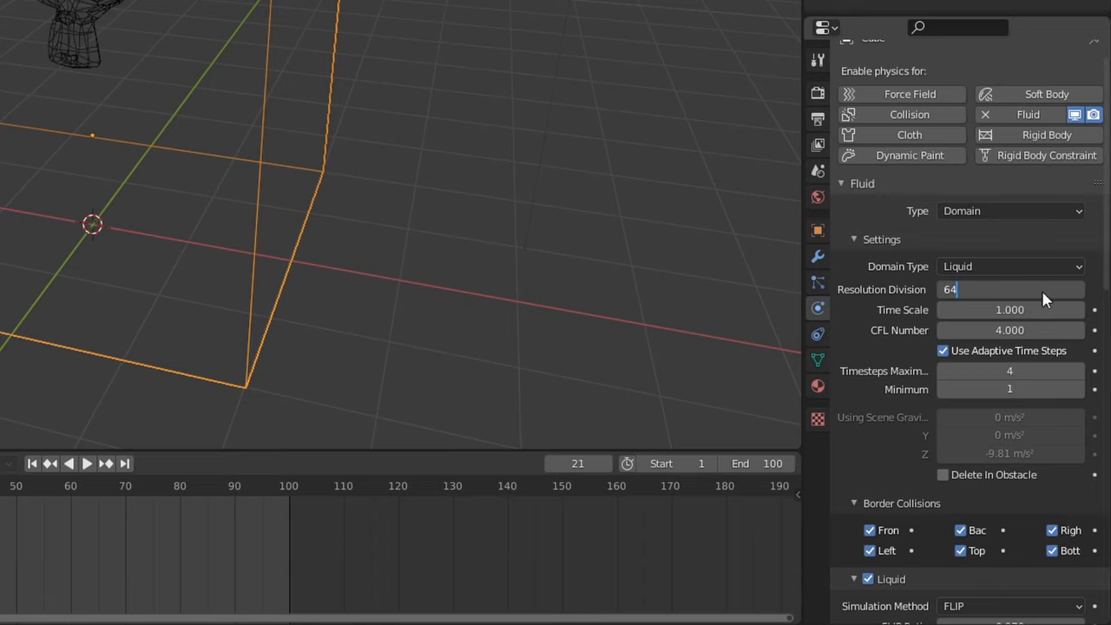
pyautogui.scroll(-3)
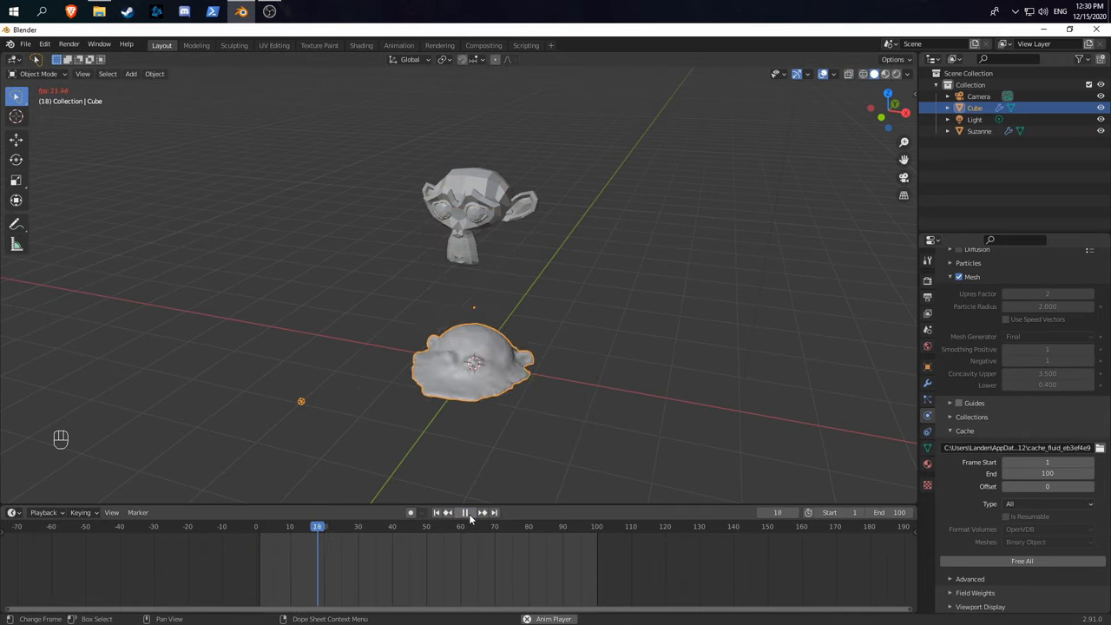
# Play the baked Suzanne liquid simulation, then stop playback.
pyautogui.click(464, 513)
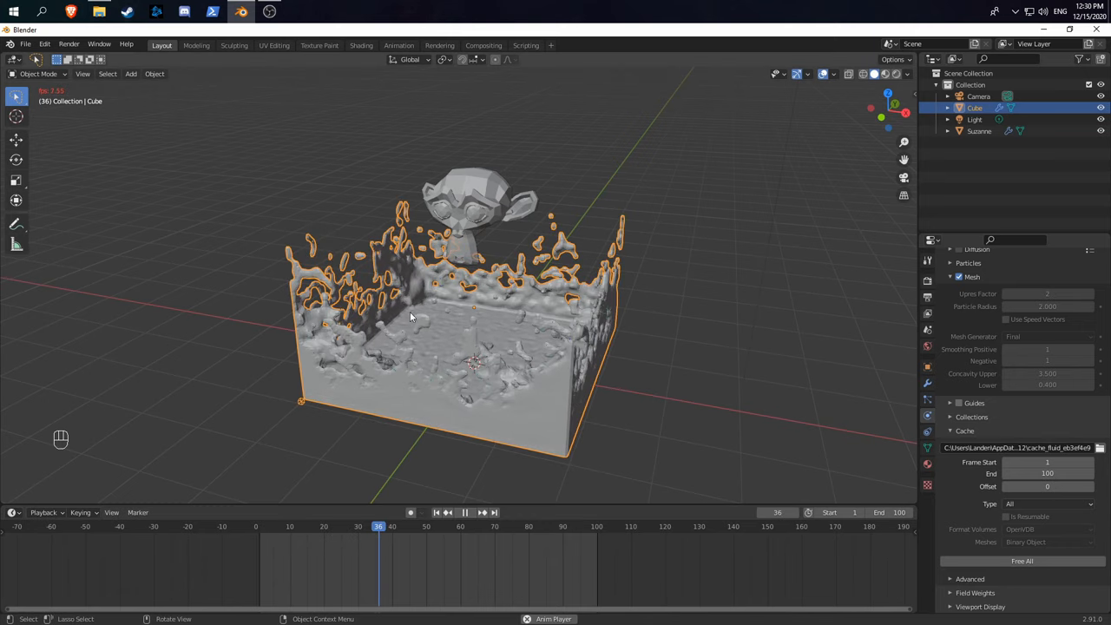
pyautogui.click(448, 513)
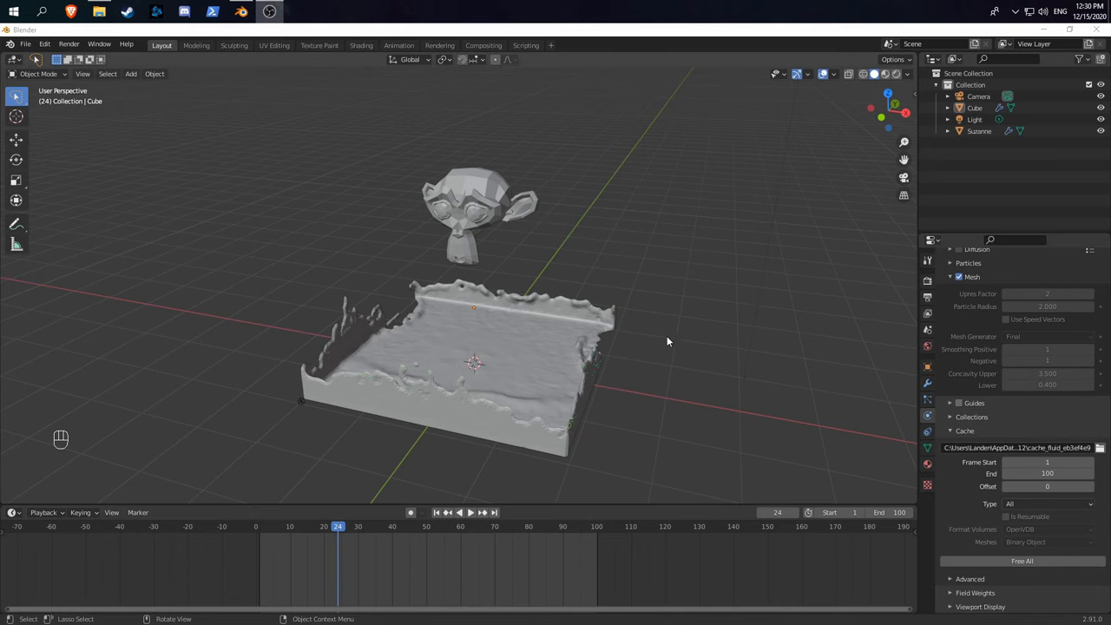
pyautogui.moveTo(567, 245)
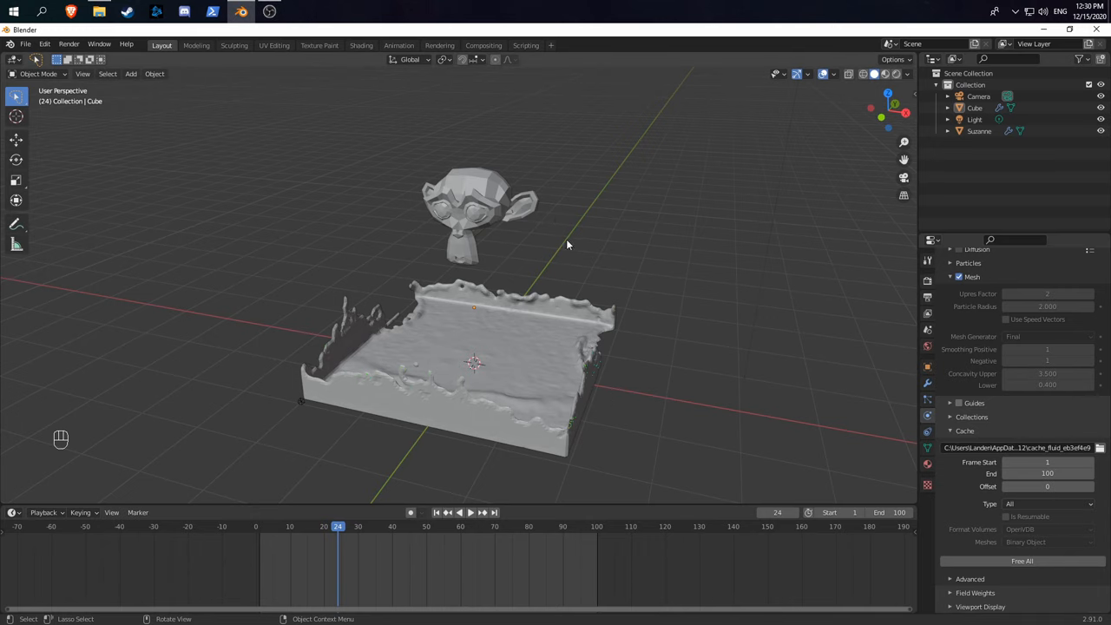
# Save untitled.blend in Manta Flow and set the cache directory to Simulation_cache.
pyautogui.press('ctrl+s')
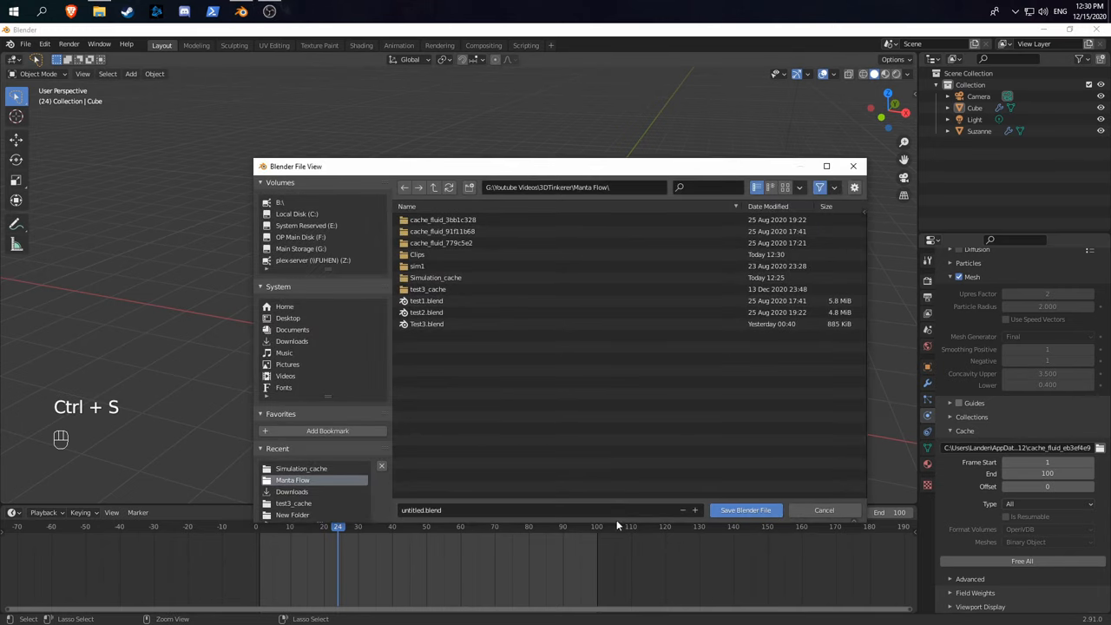
pyautogui.click(745, 510)
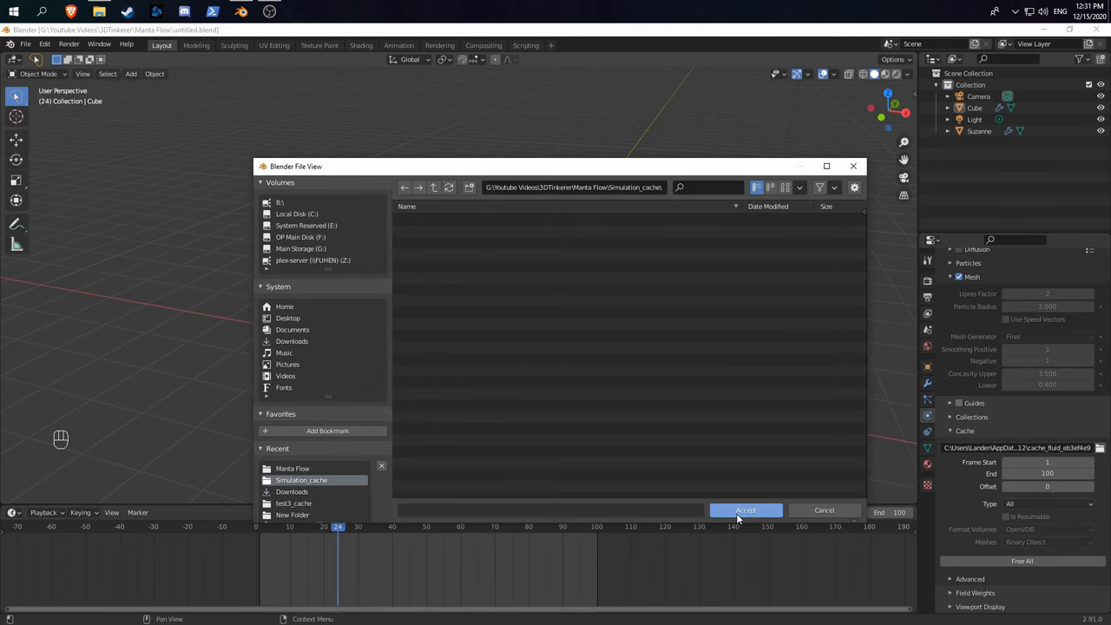
pyautogui.click(746, 510)
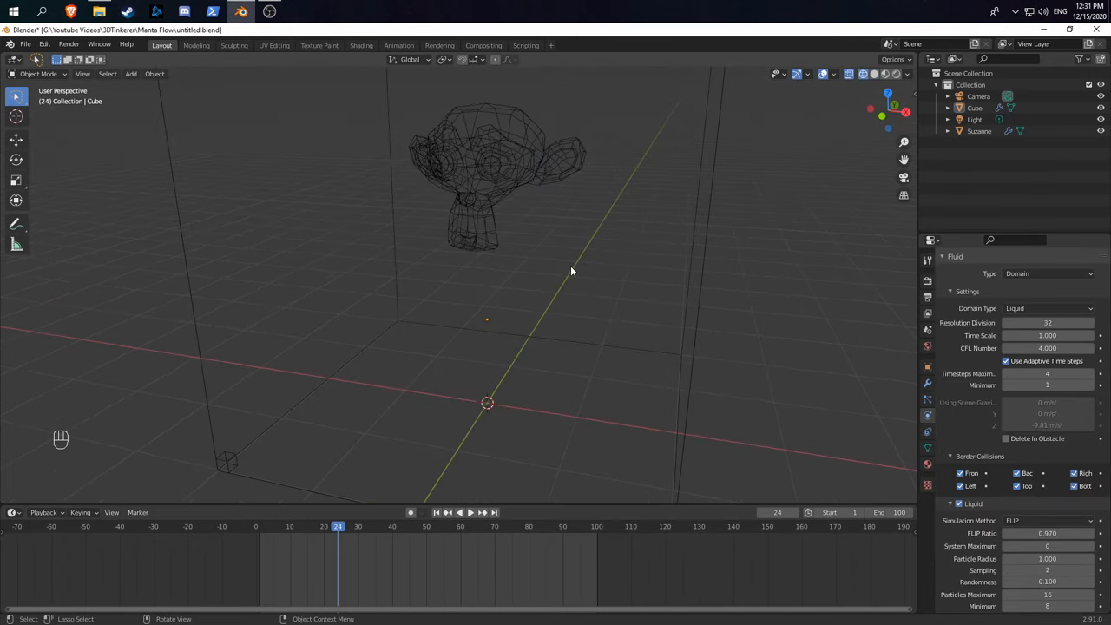
# Add a second cube and scale it down beneath Suzanne.
pyautogui.press('shift+a')
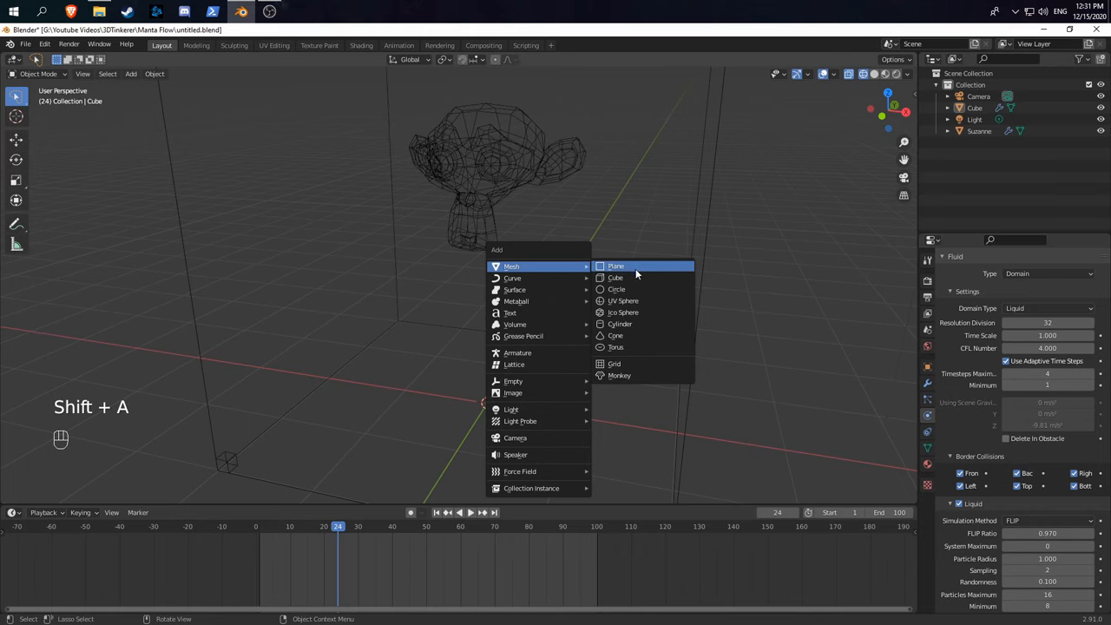
pyautogui.click(615, 278)
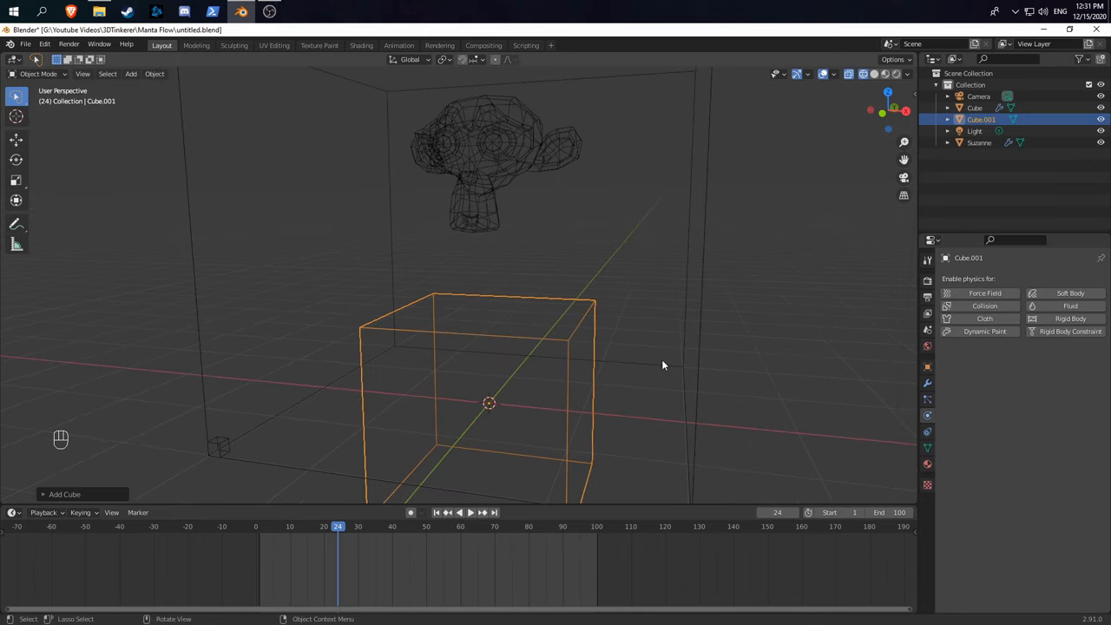
pyautogui.press('g')
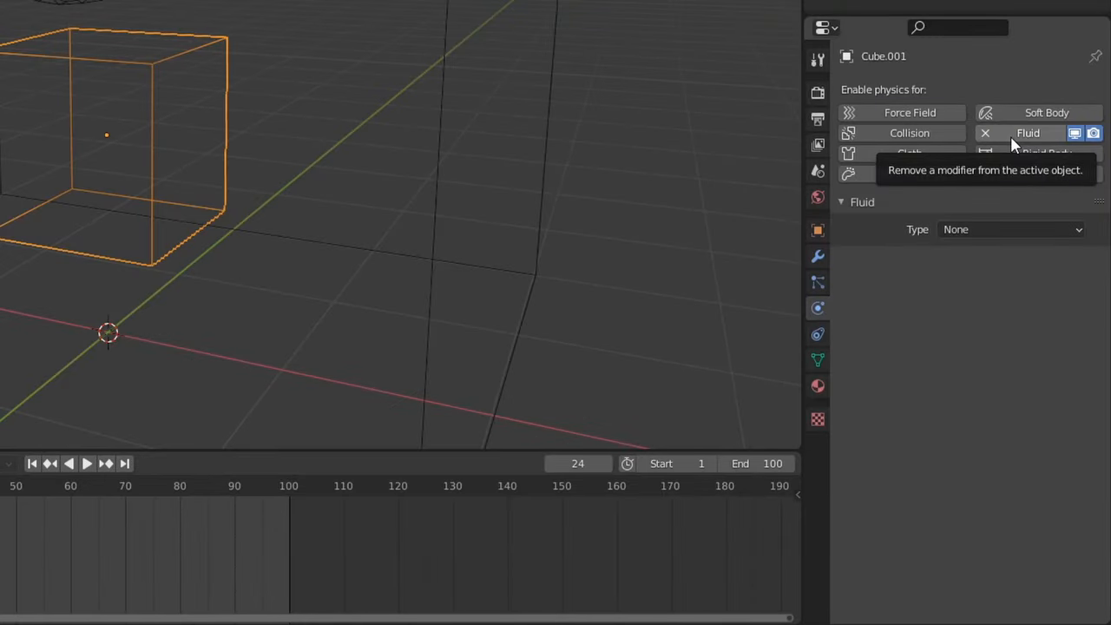
# Make the new cube a collision fluid effector and re-bake the simulation.
pyautogui.click(1010, 230)
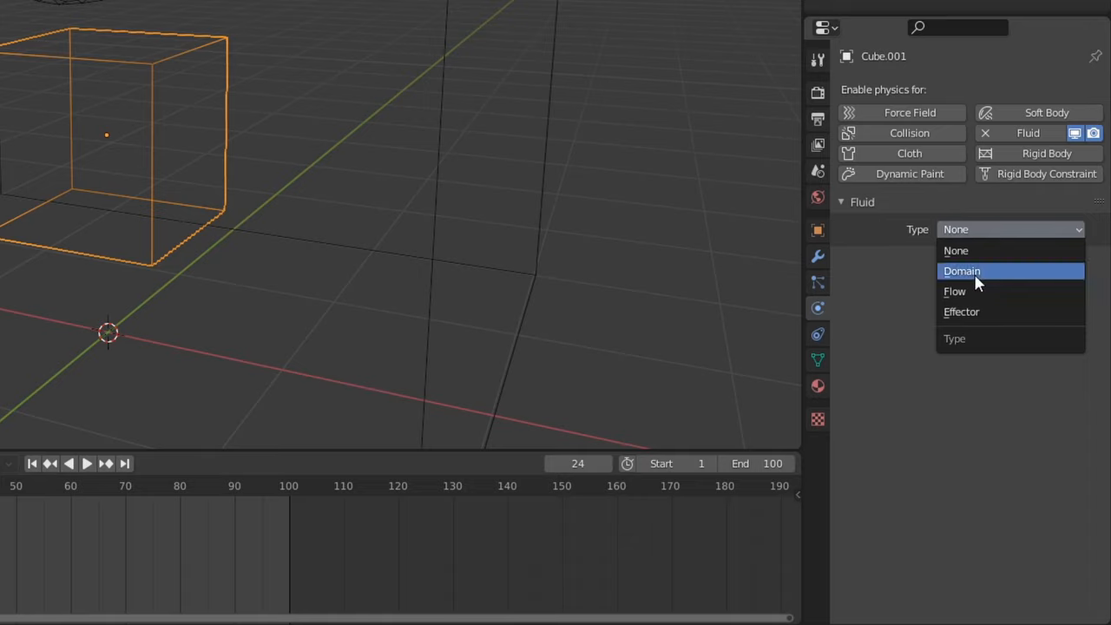
pyautogui.click(961, 312)
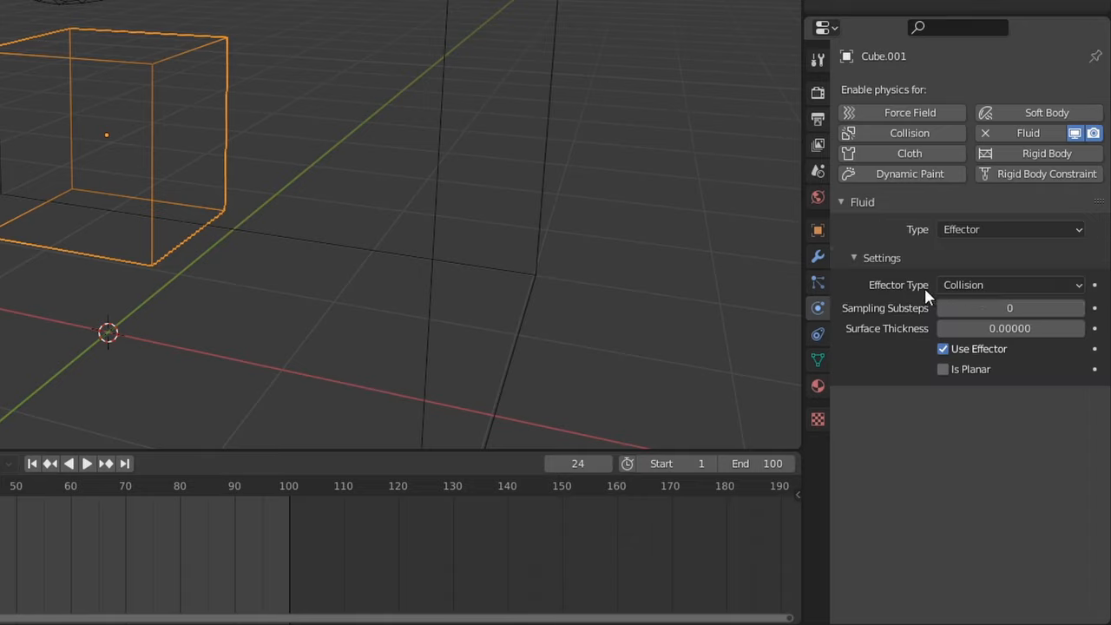
pyautogui.moveTo(1011, 285)
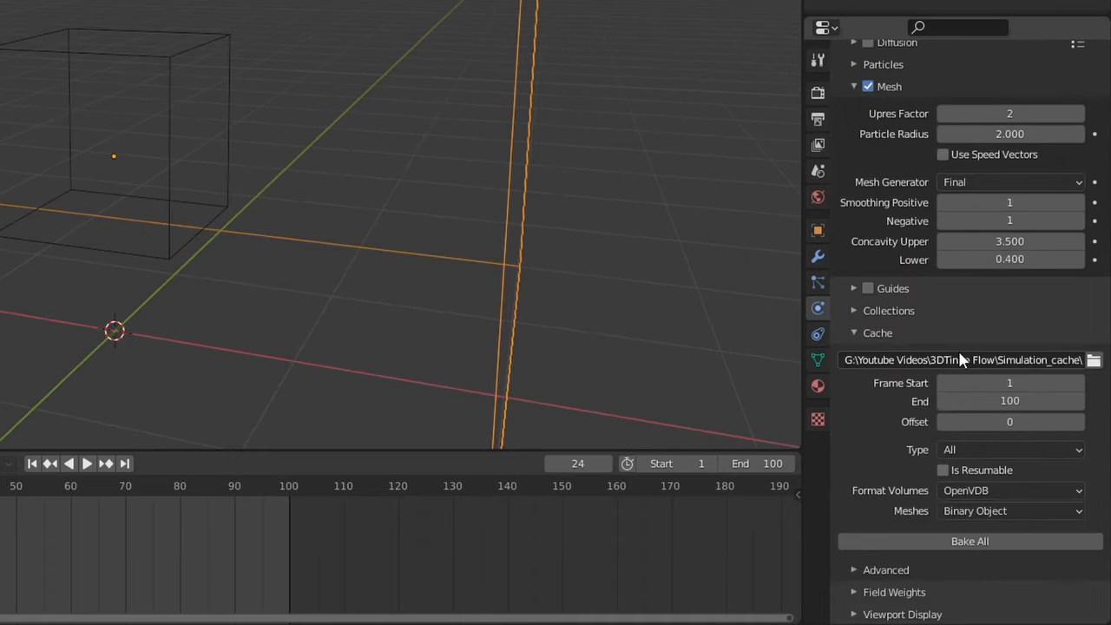
pyautogui.click(970, 541)
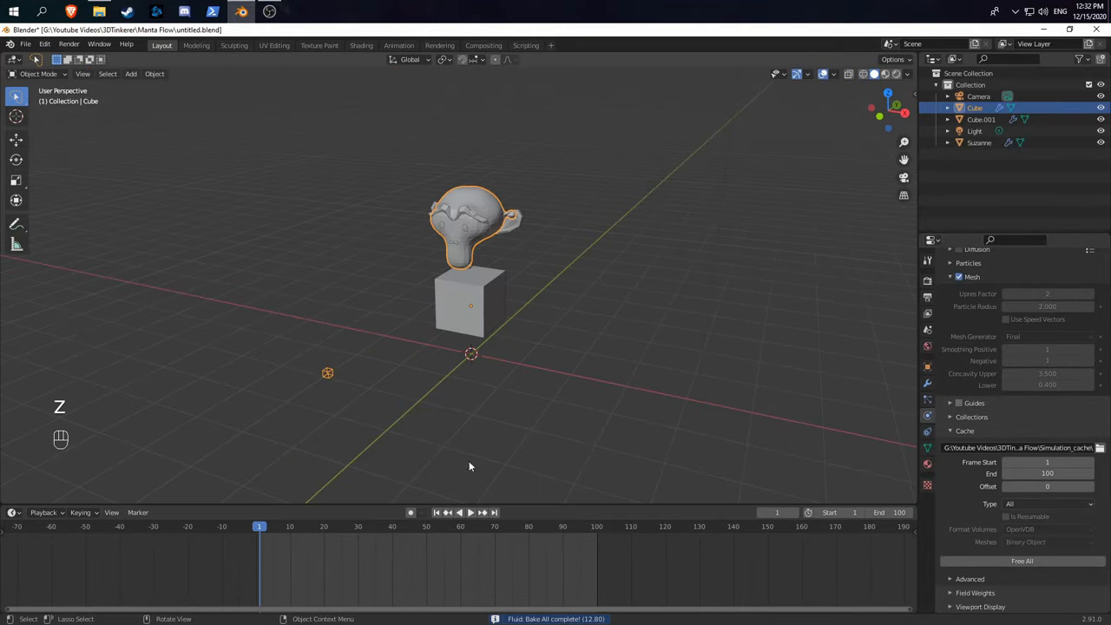
# Play the re-baked liquid draping over the collision cube, then stop playback.
pyautogui.click(447, 512)
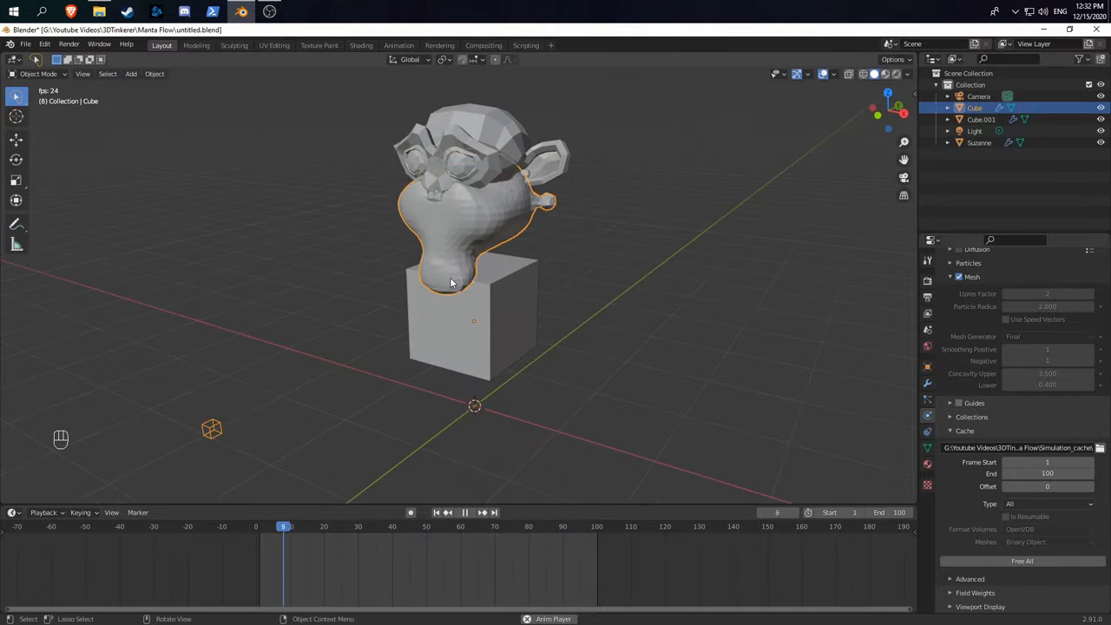
pyautogui.click(464, 512)
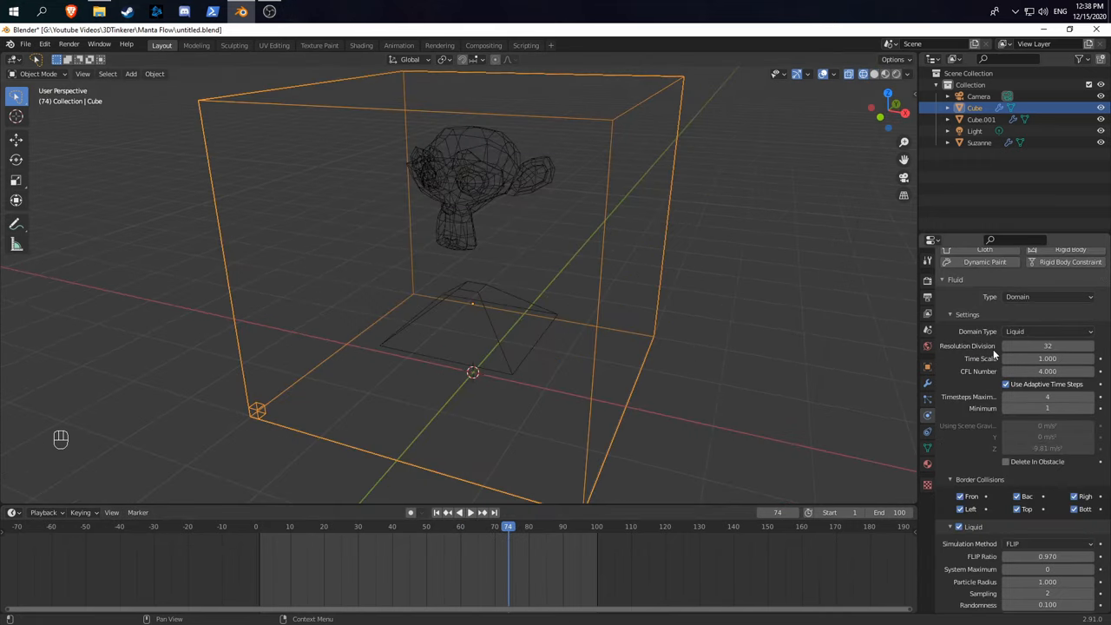
# Bake All for the Suzanne fluid, then play and stop the pour over the cube.
pyautogui.scroll(-3)
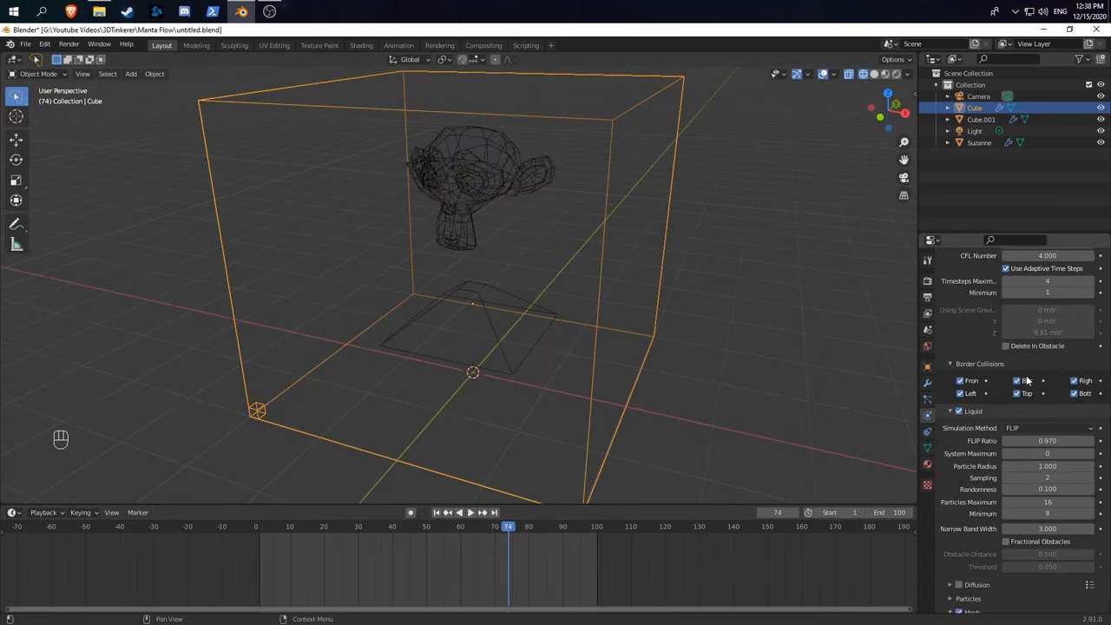
pyautogui.moveTo(1024, 394)
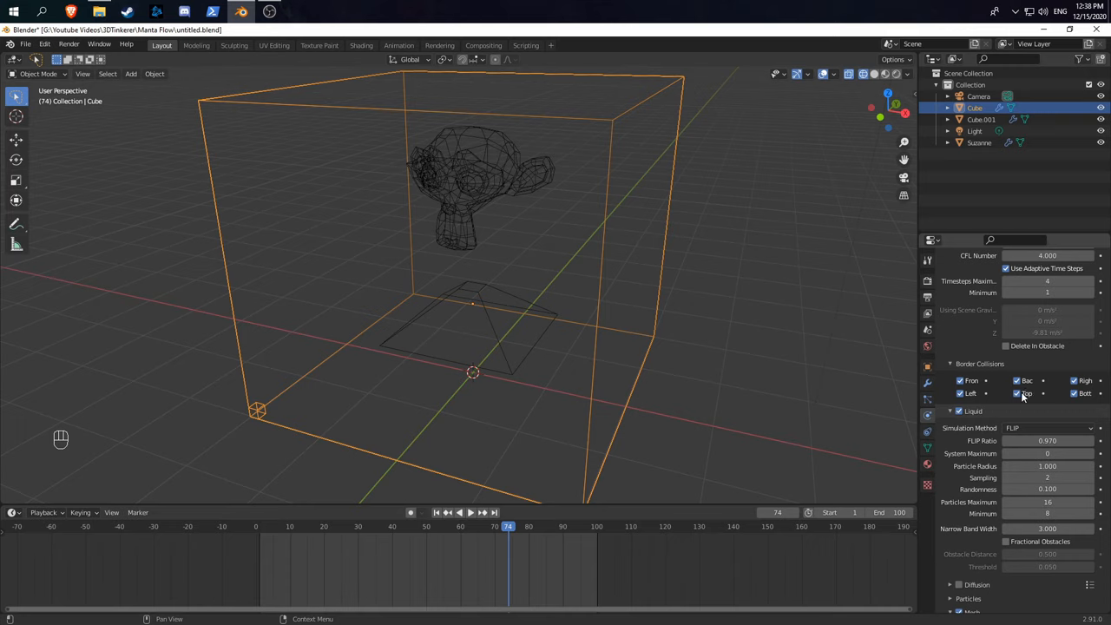
pyautogui.moveTo(901, 448)
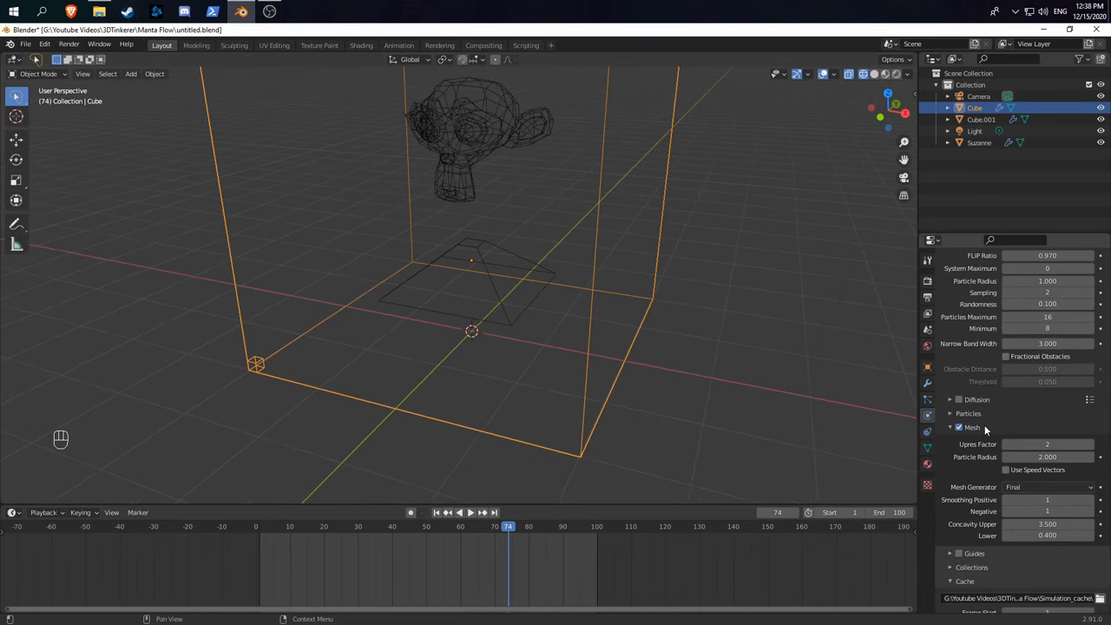
pyautogui.click(1023, 561)
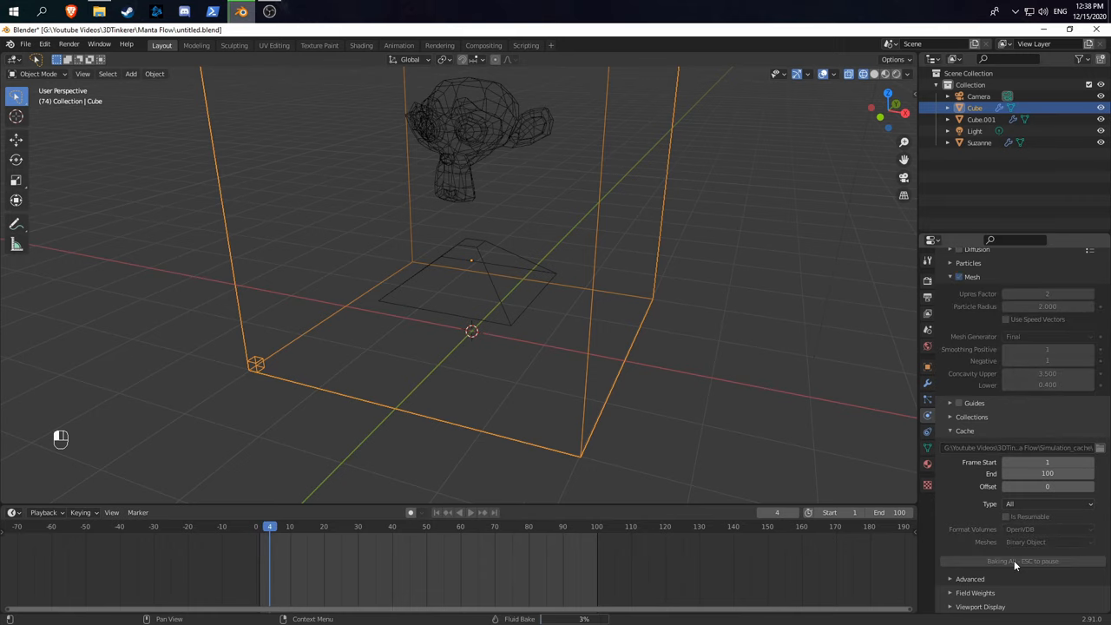
pyautogui.press('space')
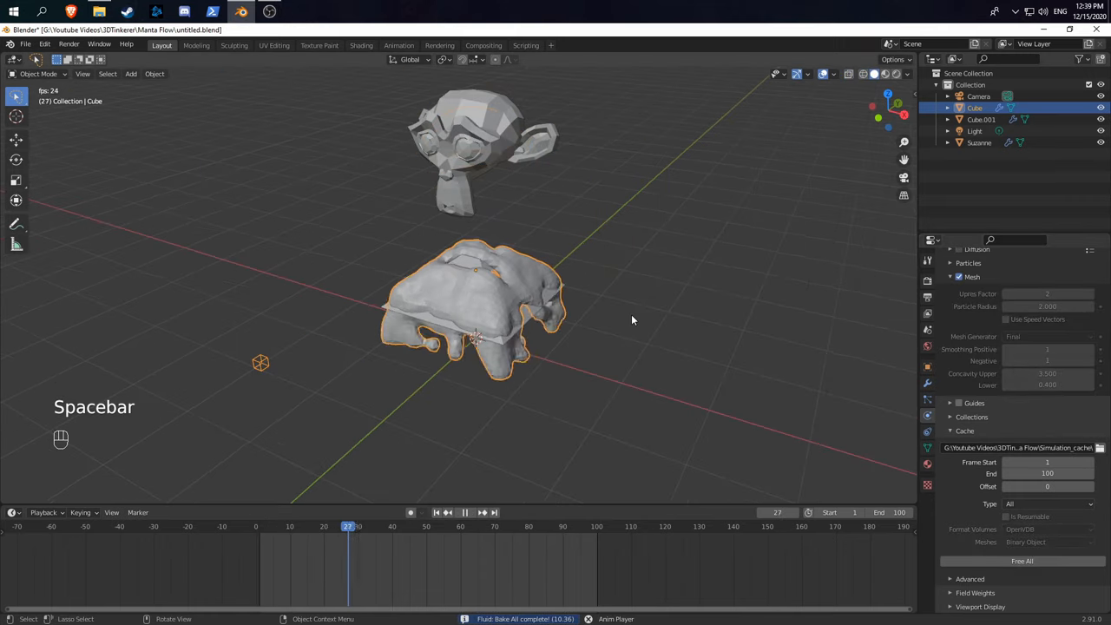
pyautogui.press('space')
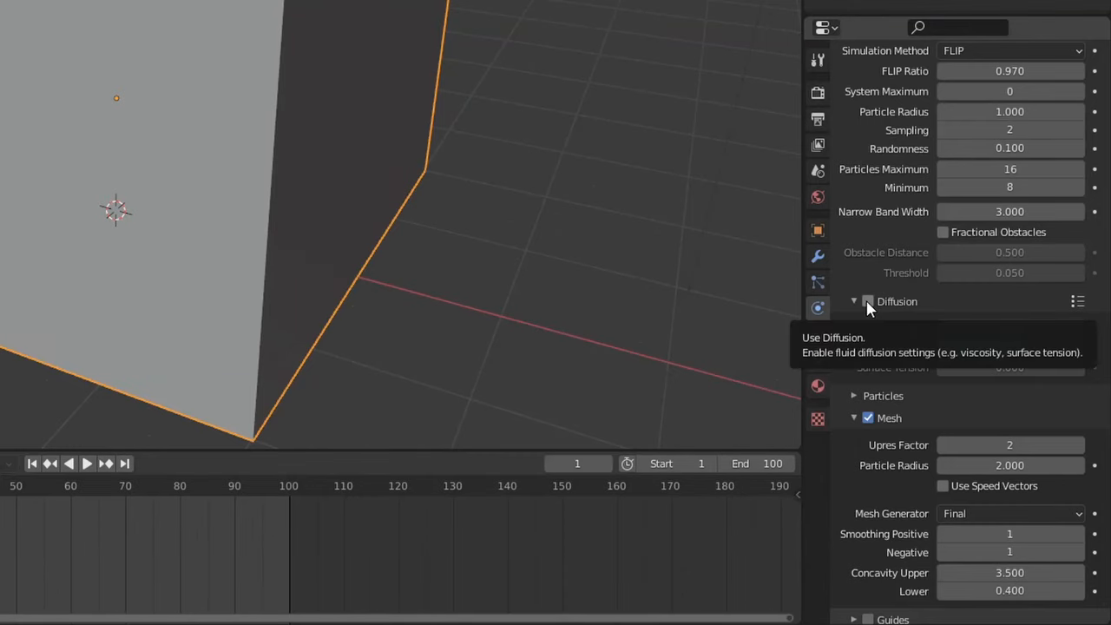
# Enable liquid diffusion with base 2 and exponent 3, then re-bake with Bake All.
pyautogui.click(868, 302)
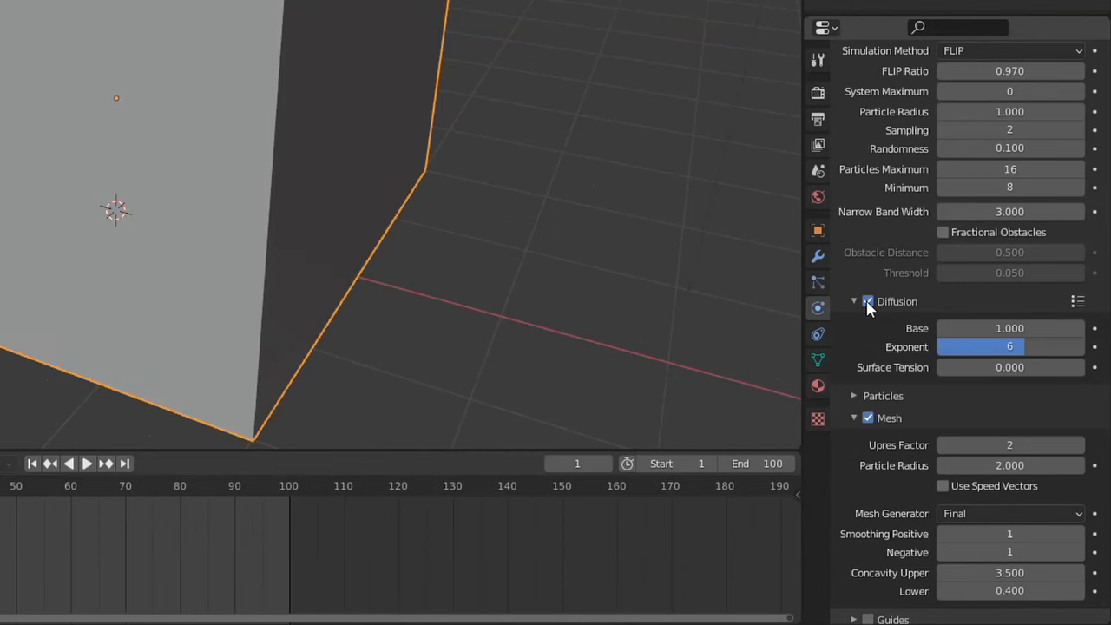
pyautogui.click(1078, 301)
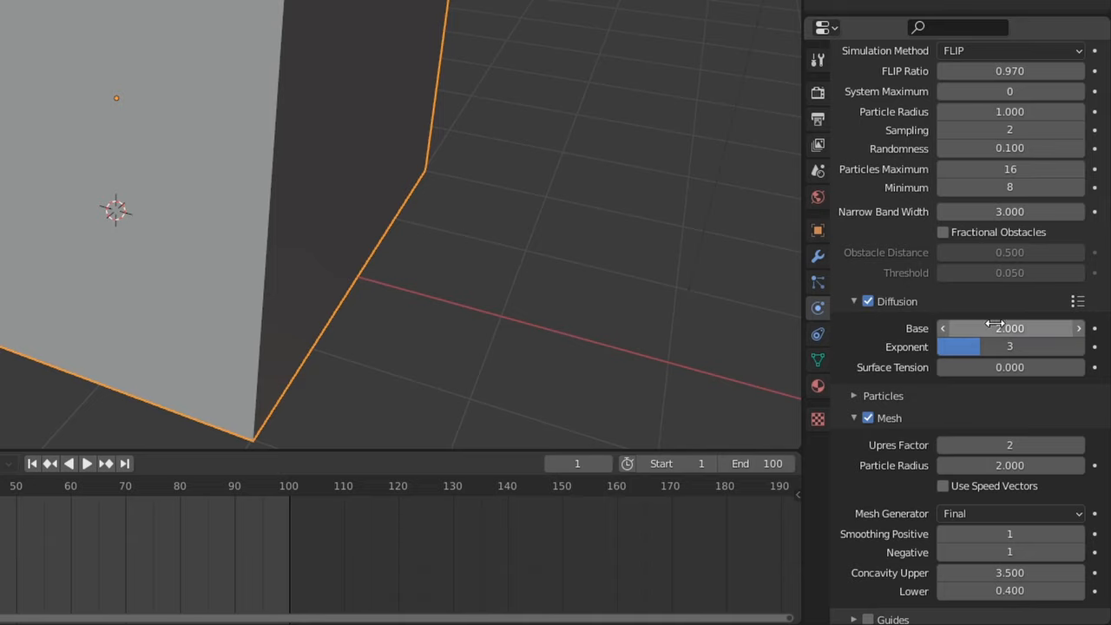
pyautogui.moveTo(979, 352)
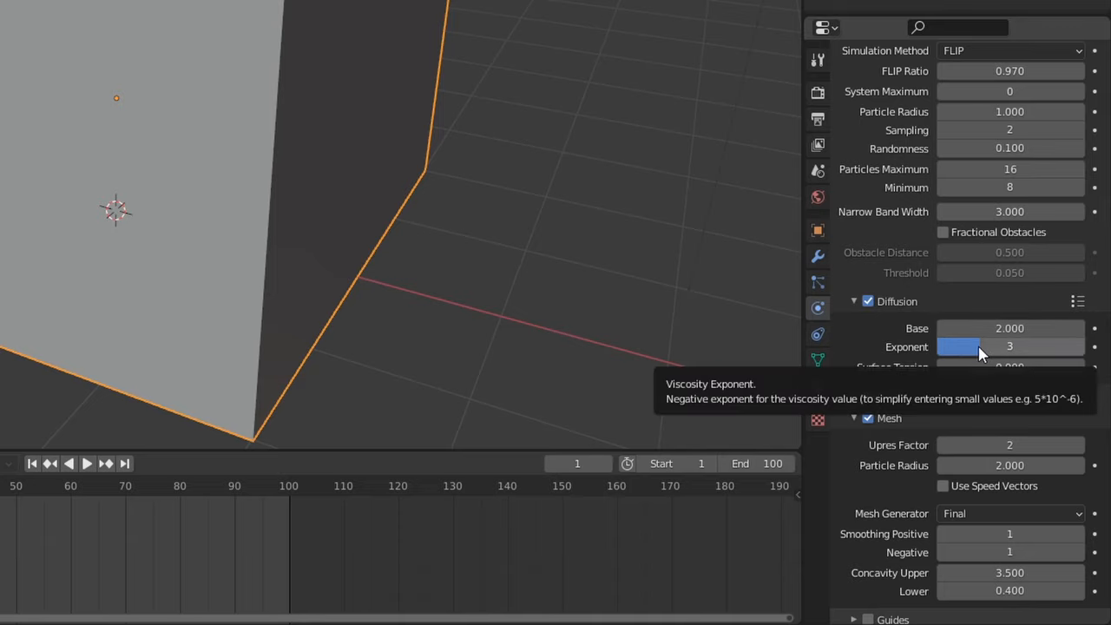
pyautogui.scroll(-3)
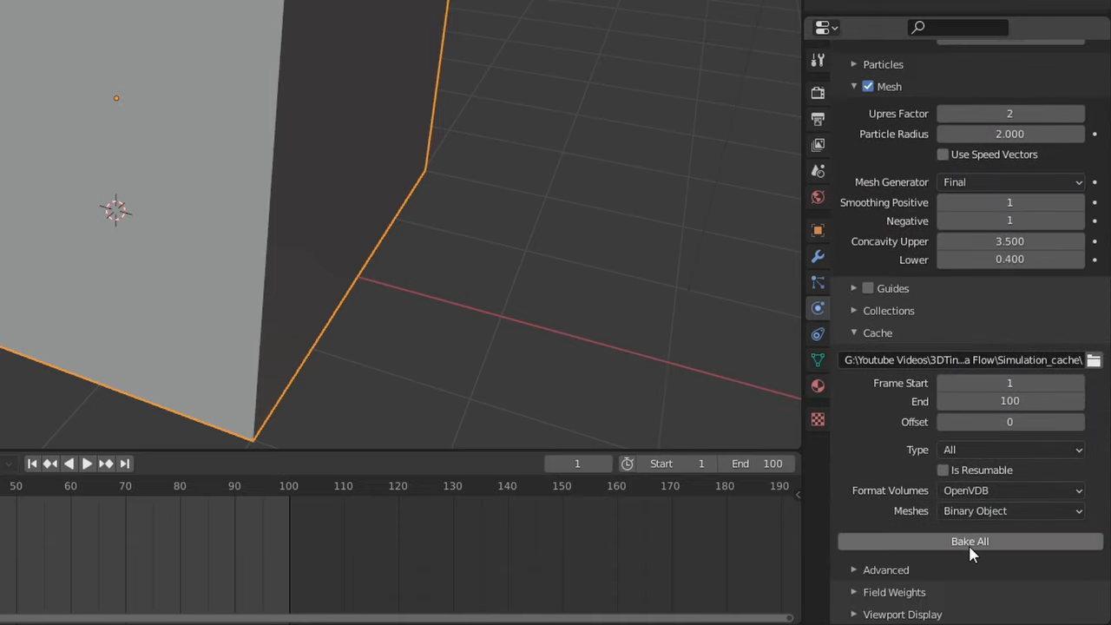
pyautogui.click(970, 541)
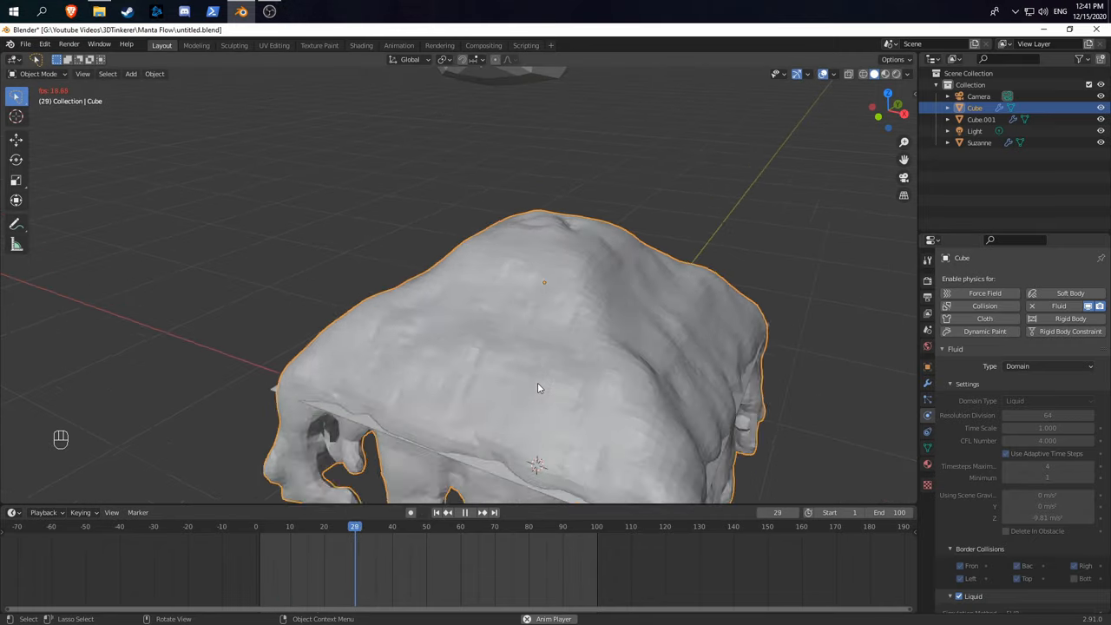
# Play and stop the viscous honey-like liquid, then replay it from the start.
pyautogui.click(465, 512)
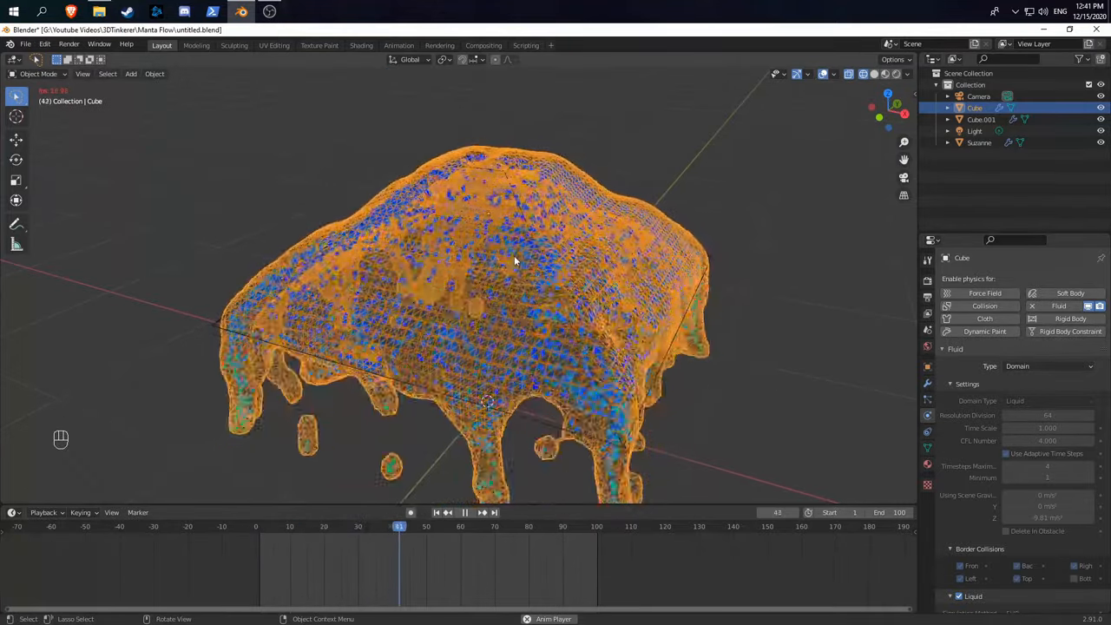
pyautogui.click(465, 512)
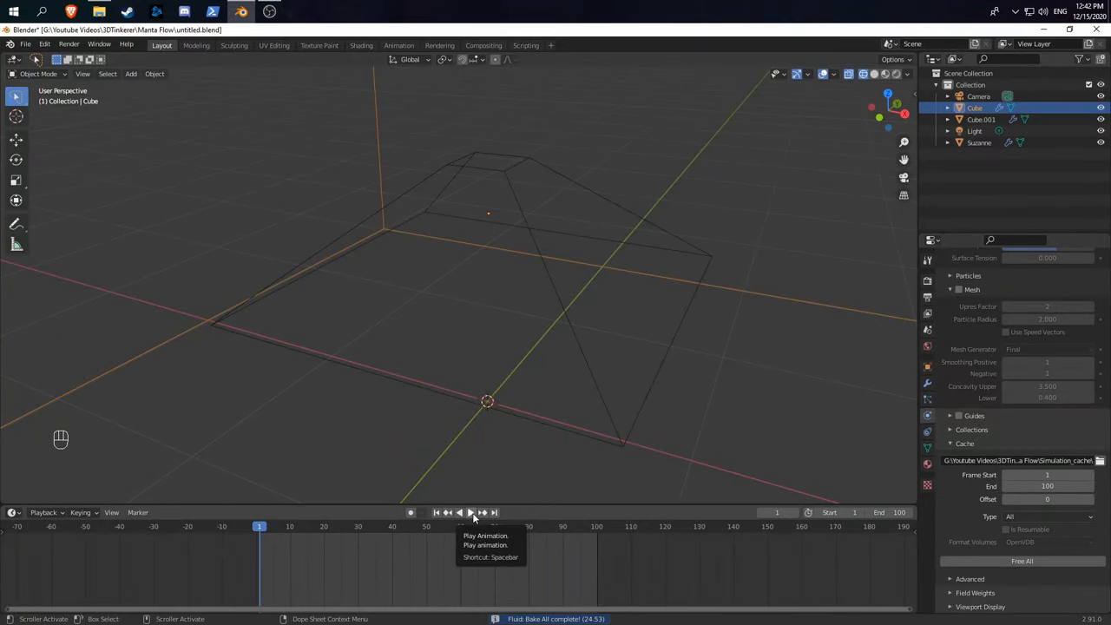
pyautogui.click(459, 512)
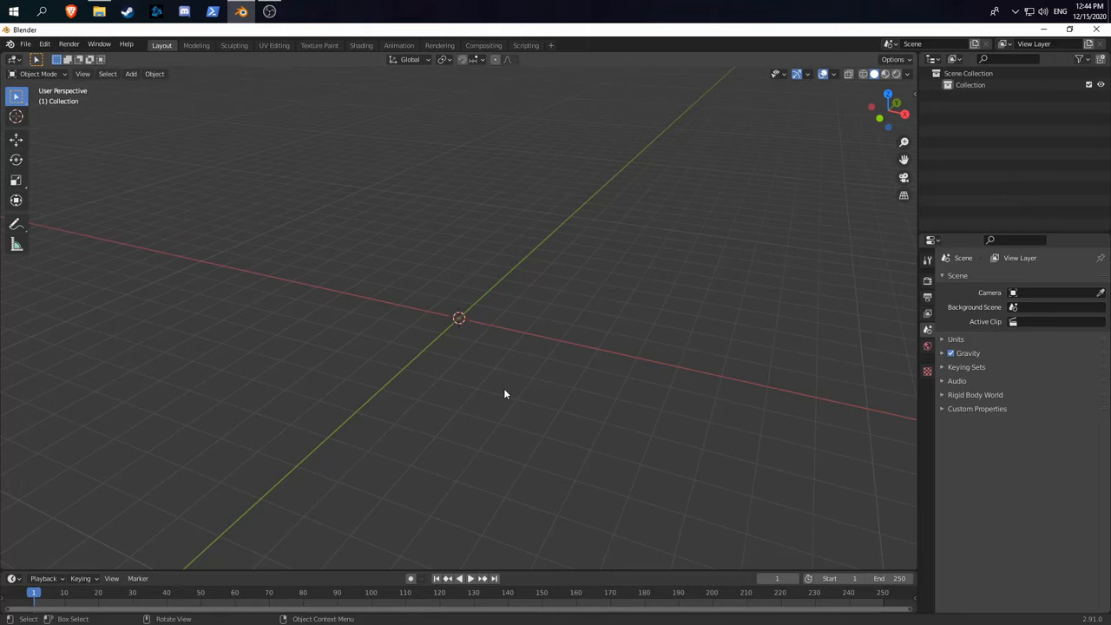
pyautogui.moveTo(495, 362)
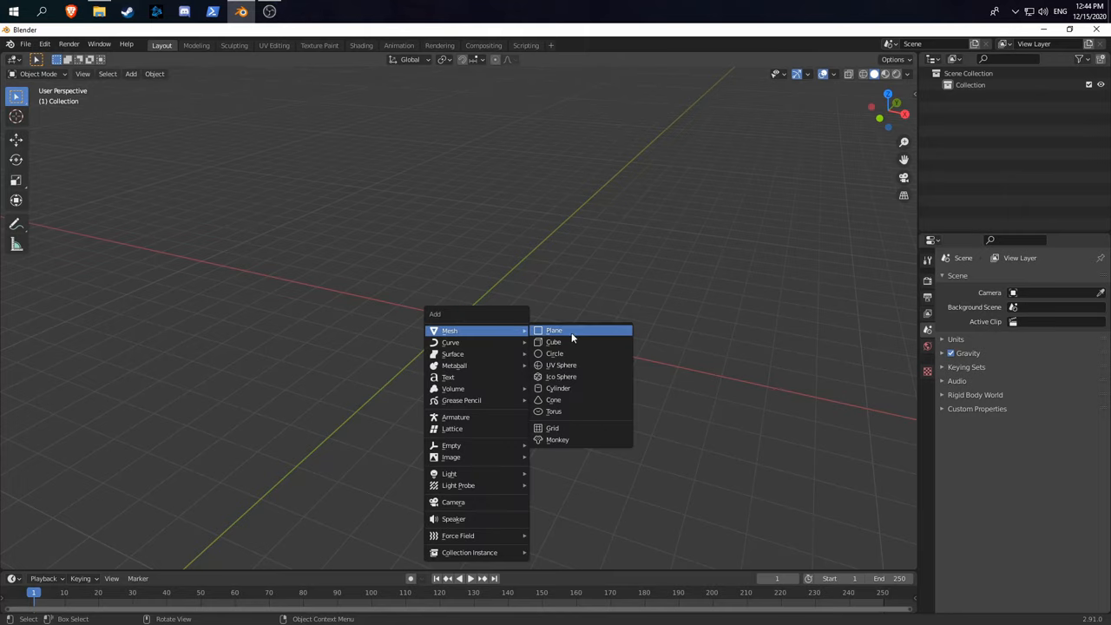
# Add a cylinder, raise it above the grid, and run Quick Liquid on it.
pyautogui.click(559, 388)
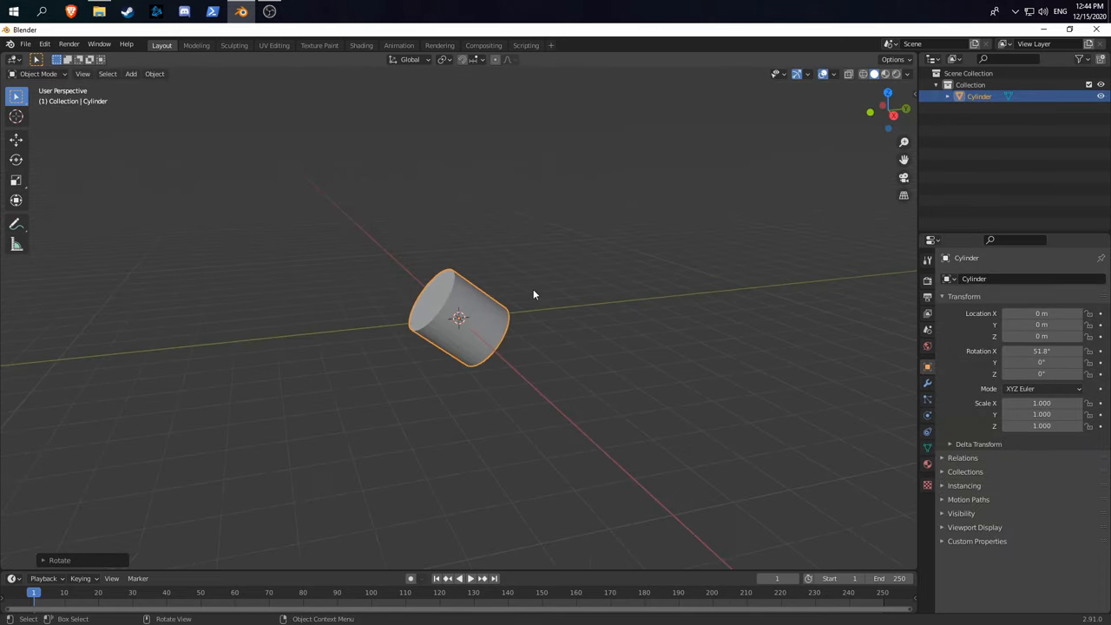
pyautogui.moveTo(461, 317); pyautogui.dragTo(482, 226)
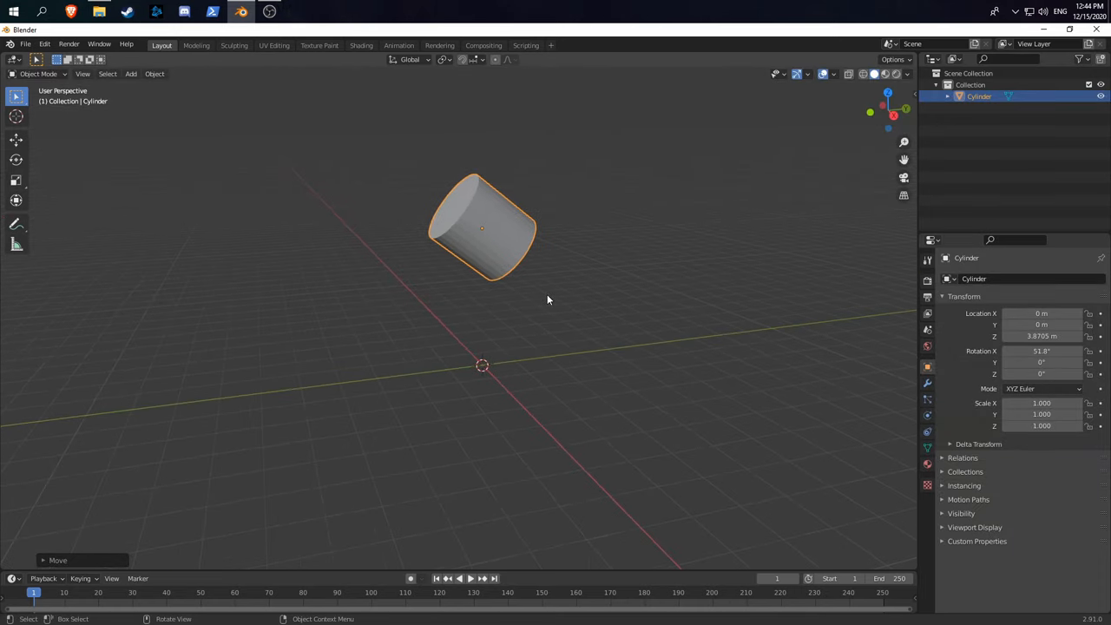
pyautogui.write('quick li')
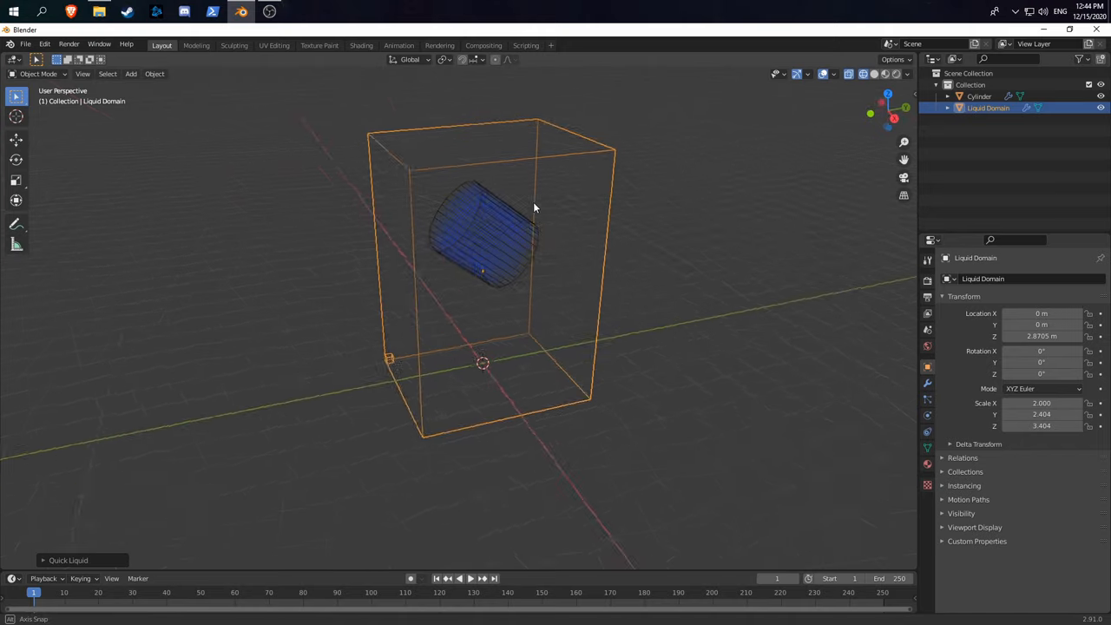
pyautogui.moveTo(534, 209); pyautogui.dragTo(541, 220)
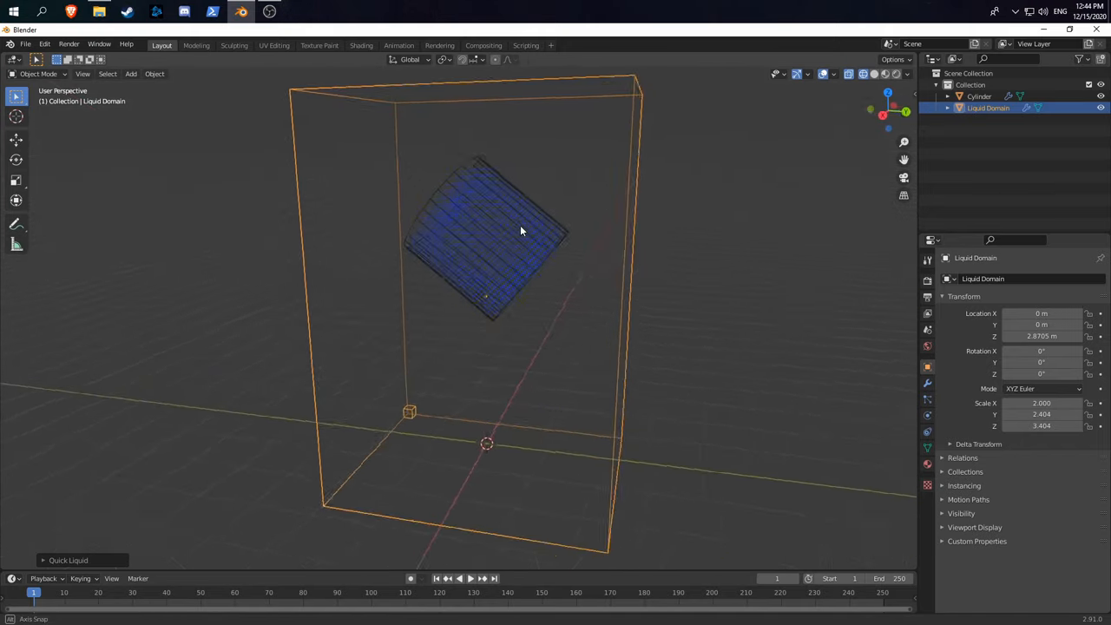
pyautogui.moveTo(521, 230); pyautogui.dragTo(351, 158)
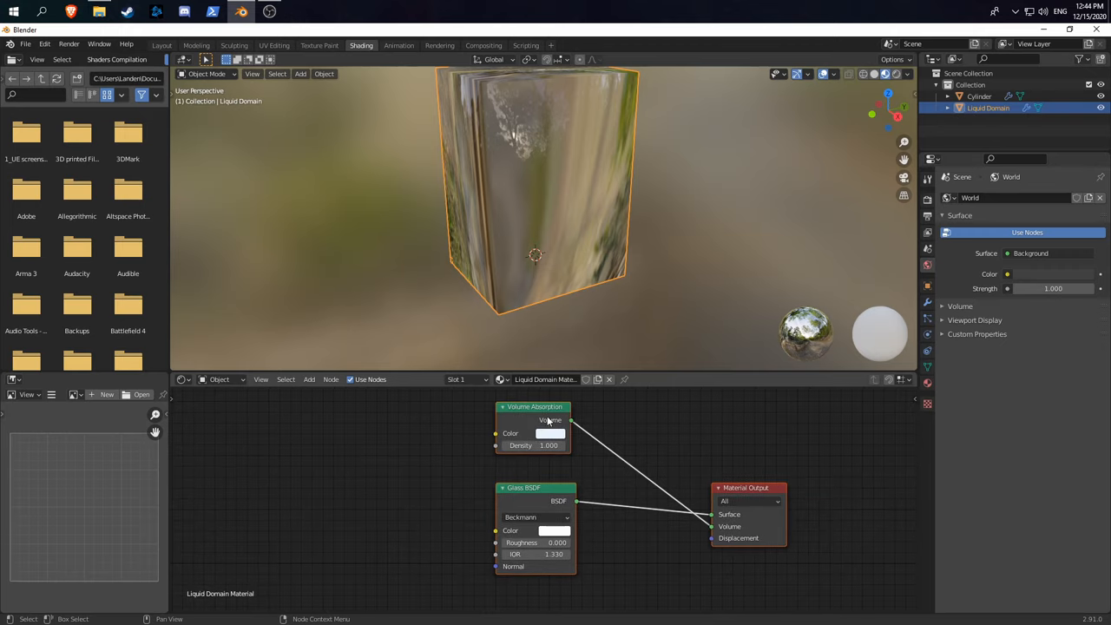
pyautogui.moveTo(558, 471)
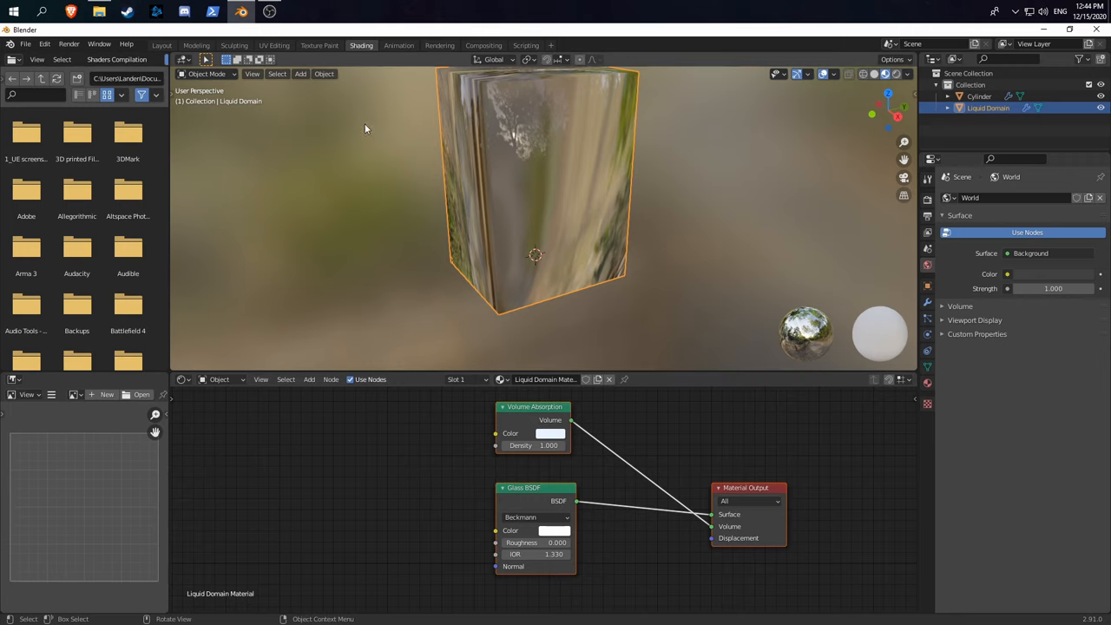
pyautogui.click(162, 46)
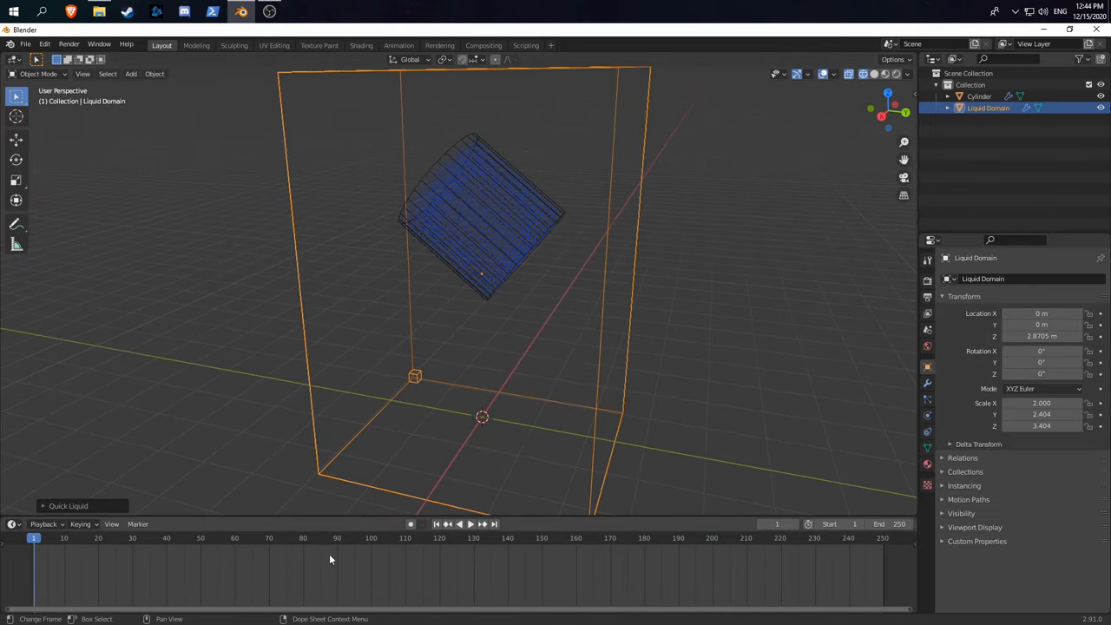
# Play the particle liquid, enable Mesh in the domain's Physics settings, and replay.
pyautogui.click(458, 524)
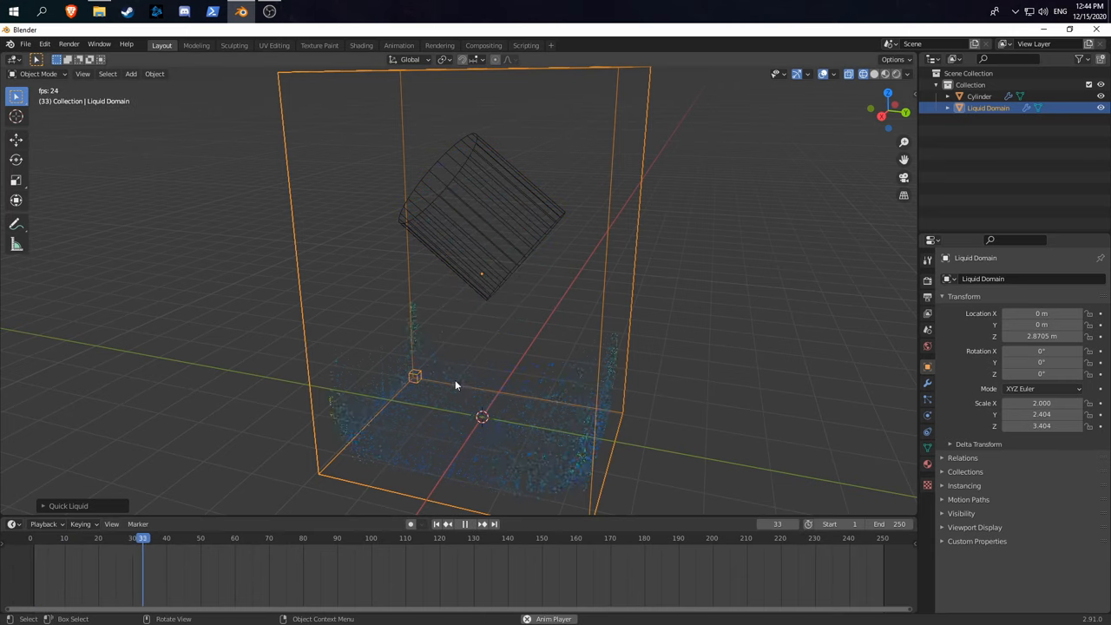
pyautogui.click(447, 524)
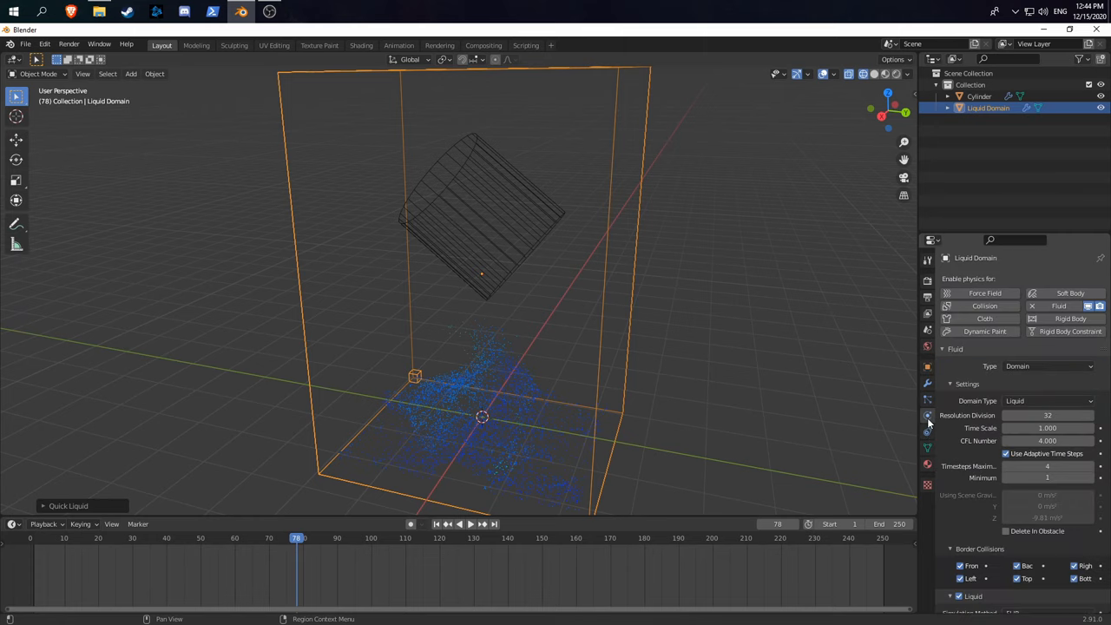
pyautogui.scroll(-3)
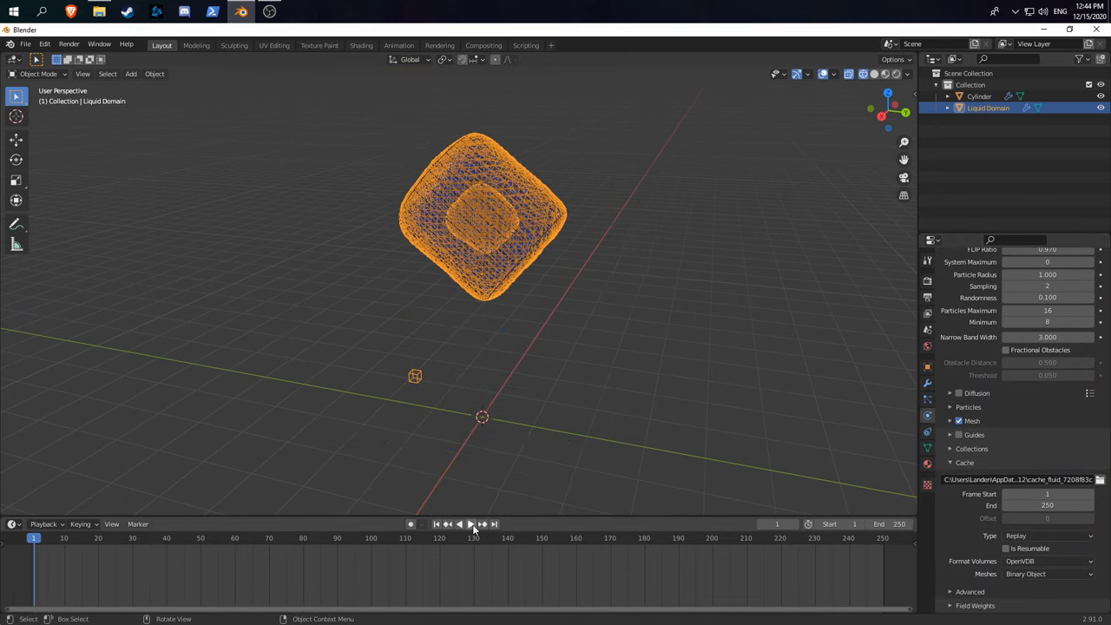
pyautogui.click(460, 524)
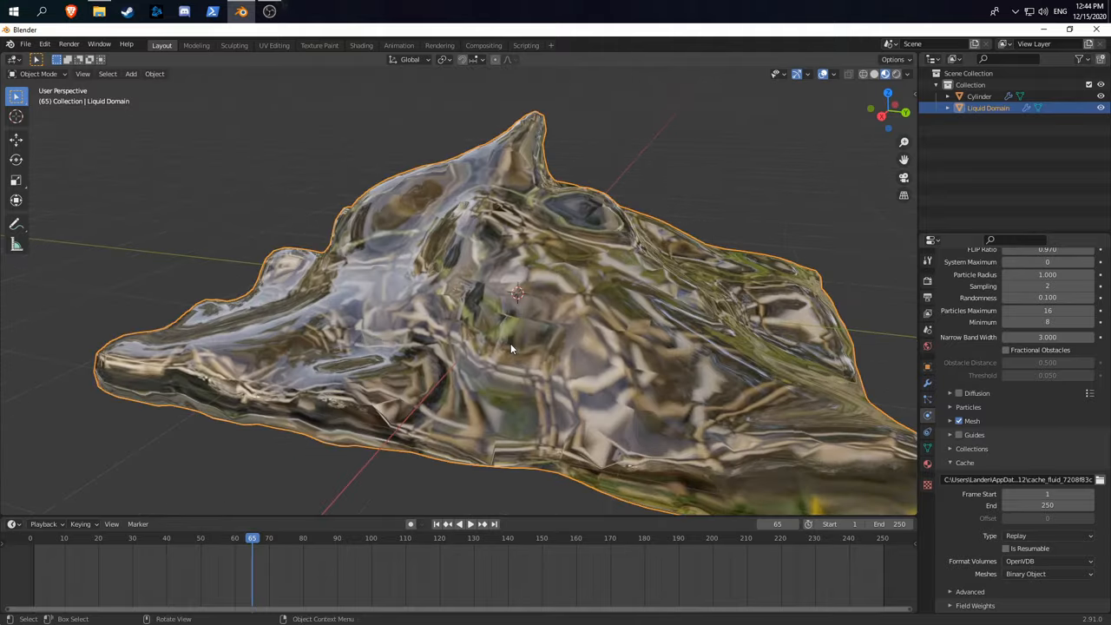
pyautogui.moveTo(512, 347); pyautogui.dragTo(577, 332)
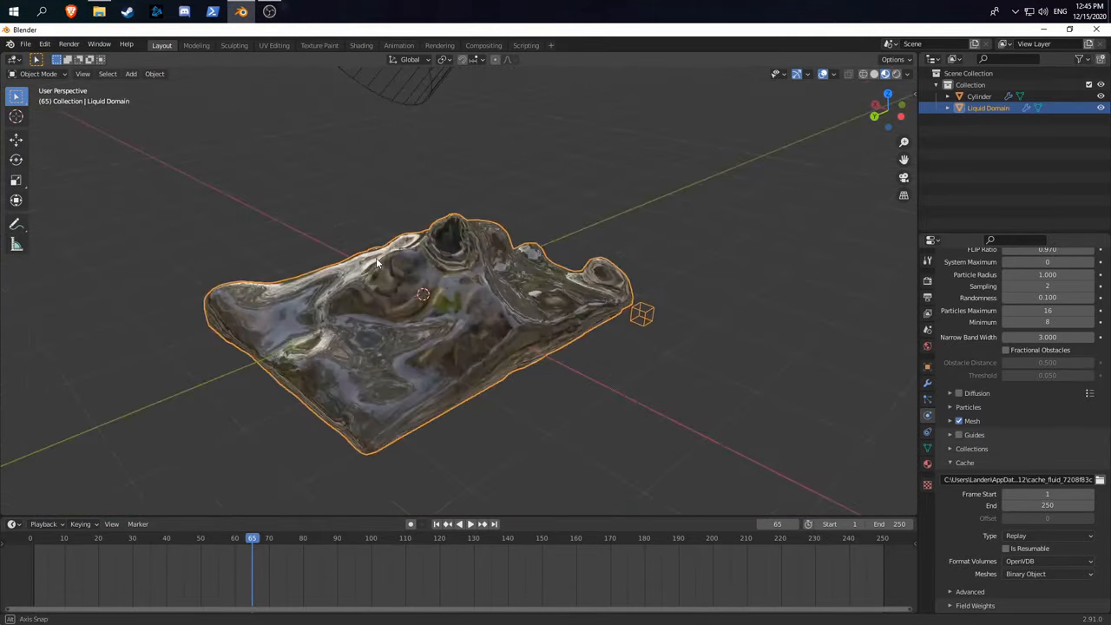
pyautogui.moveTo(378, 260); pyautogui.dragTo(513, 323)
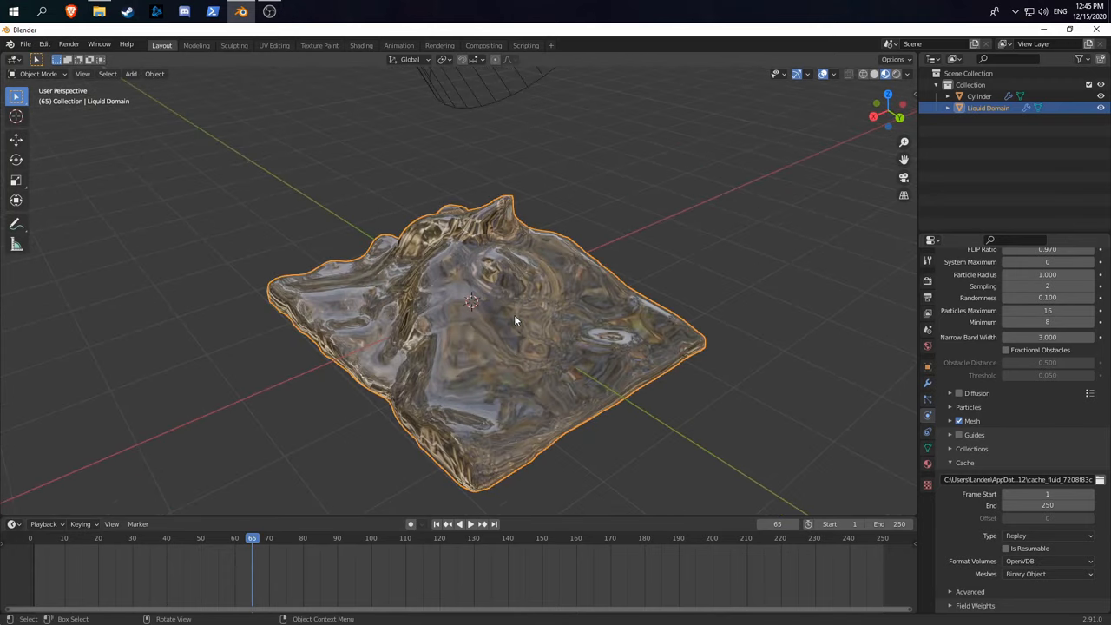
pyautogui.moveTo(517, 321); pyautogui.dragTo(569, 296)
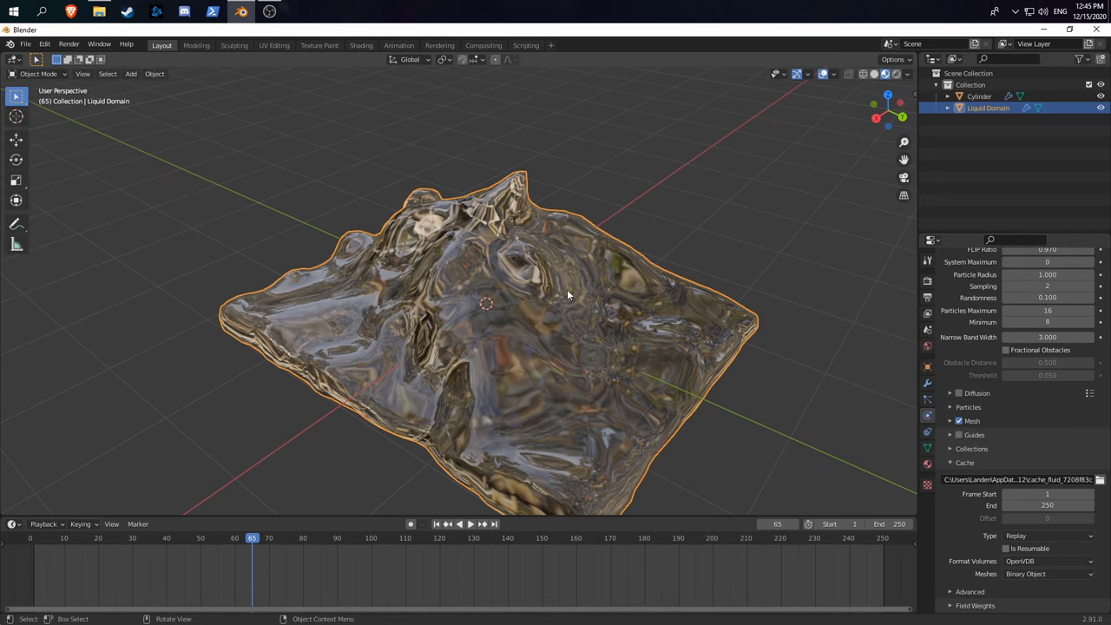
pyautogui.moveTo(482, 268)
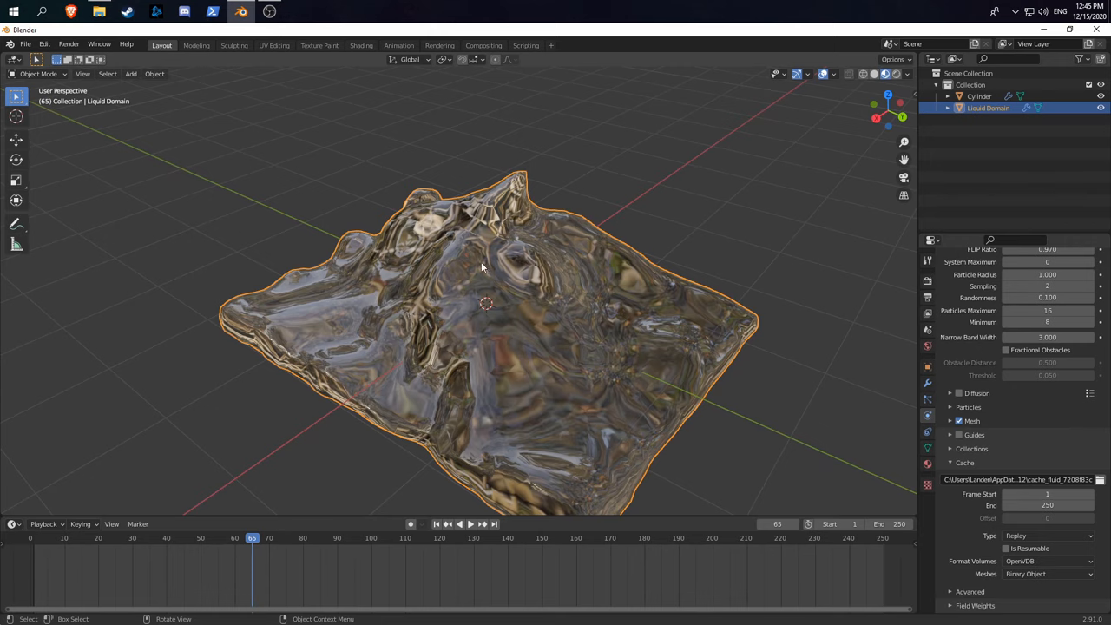